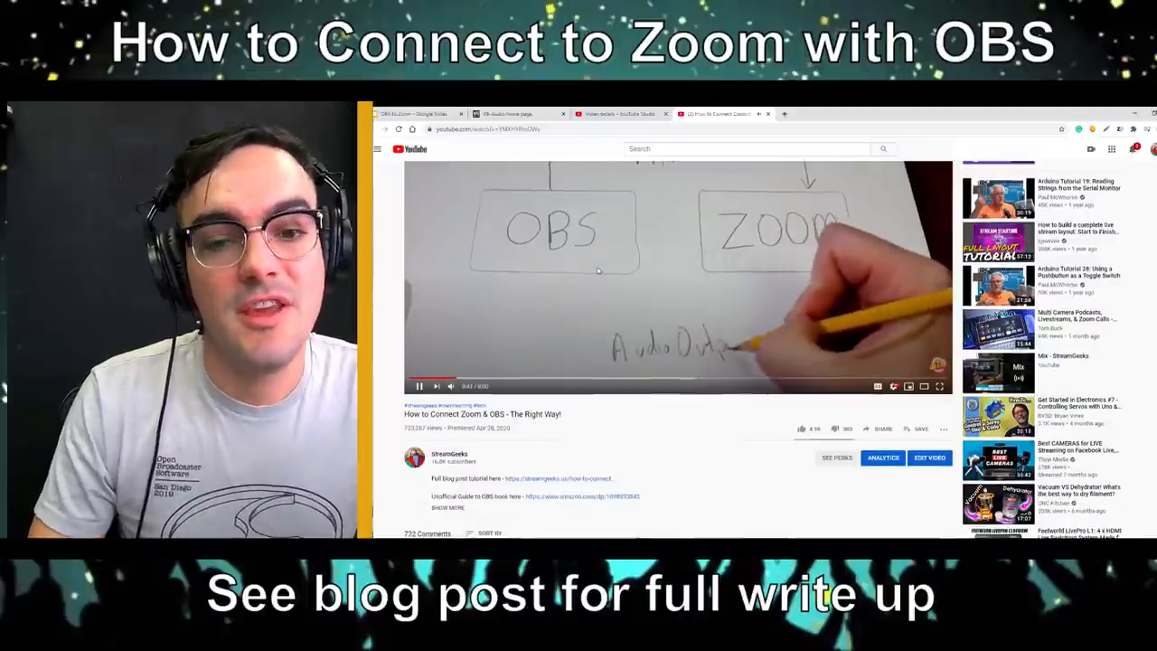
- Switch from the YouTube video to the OBS to Zoom deck and start presenting it
{"action": "scroll", "scroll_direction": "down", "scroll_amount": 3}
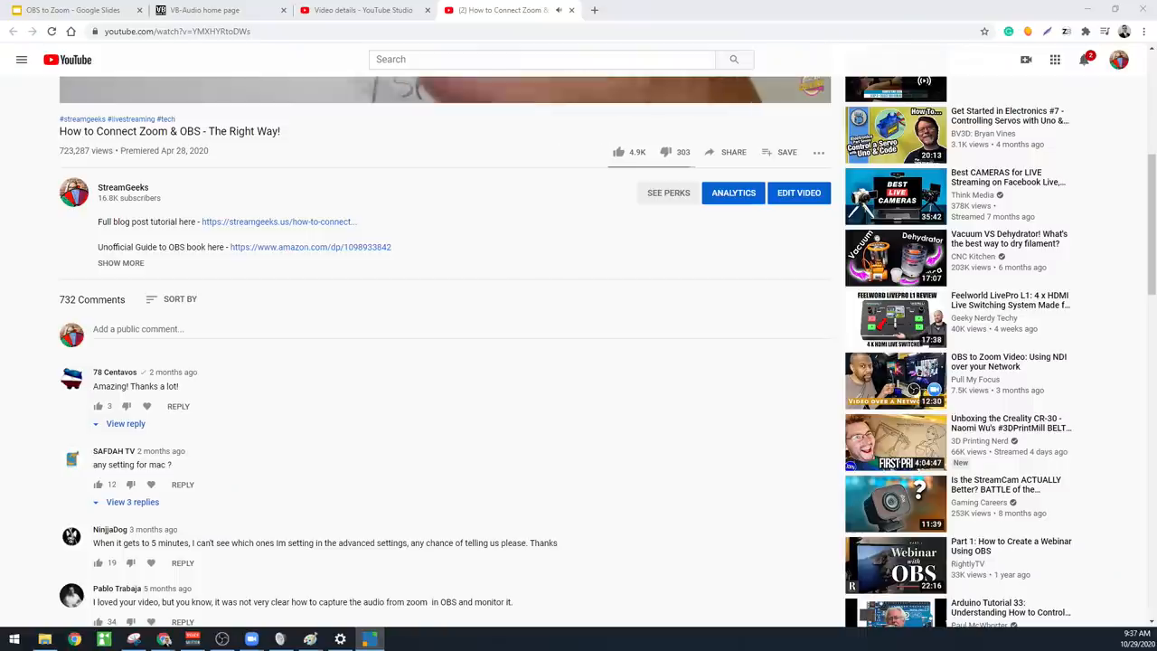
{"action": "scroll", "scroll_direction": "down", "scroll_amount": 3}
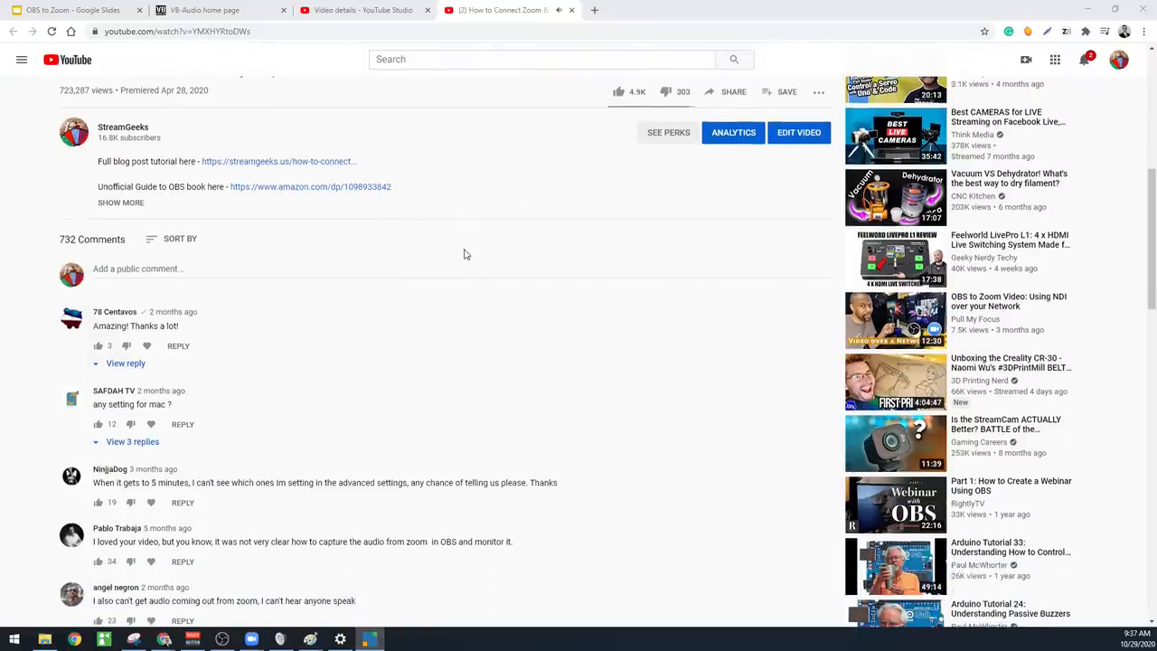
{"action": "scroll", "scroll_direction": "down", "scroll_amount": 3}
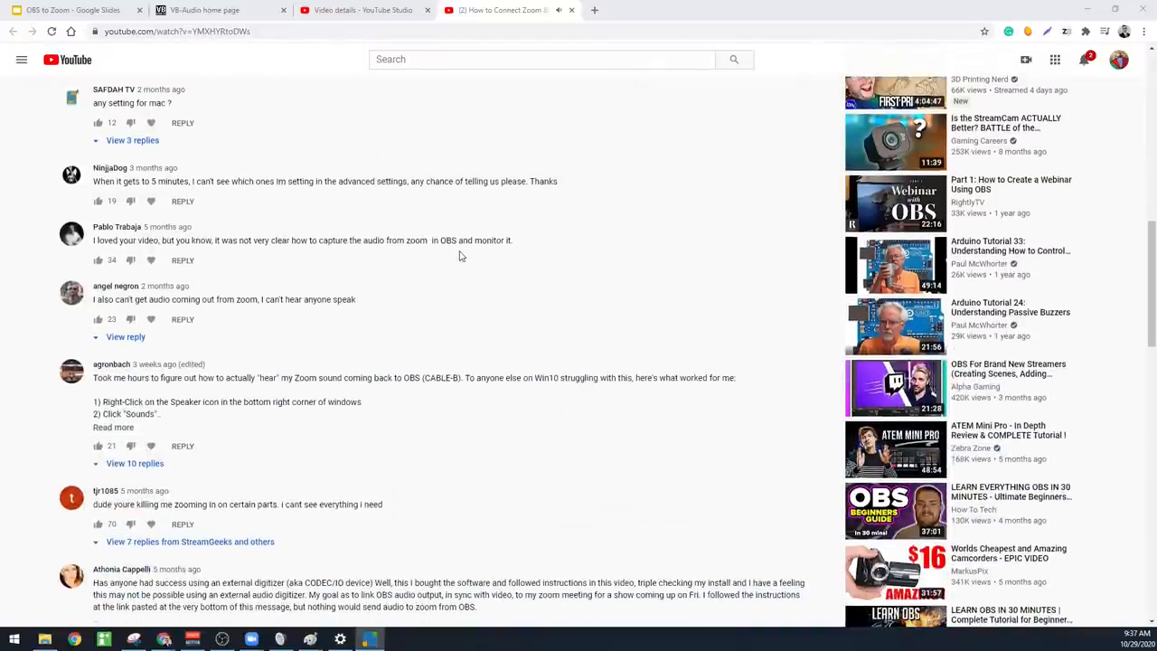
{"action": "scroll", "scroll_direction": "down", "scroll_amount": 3}
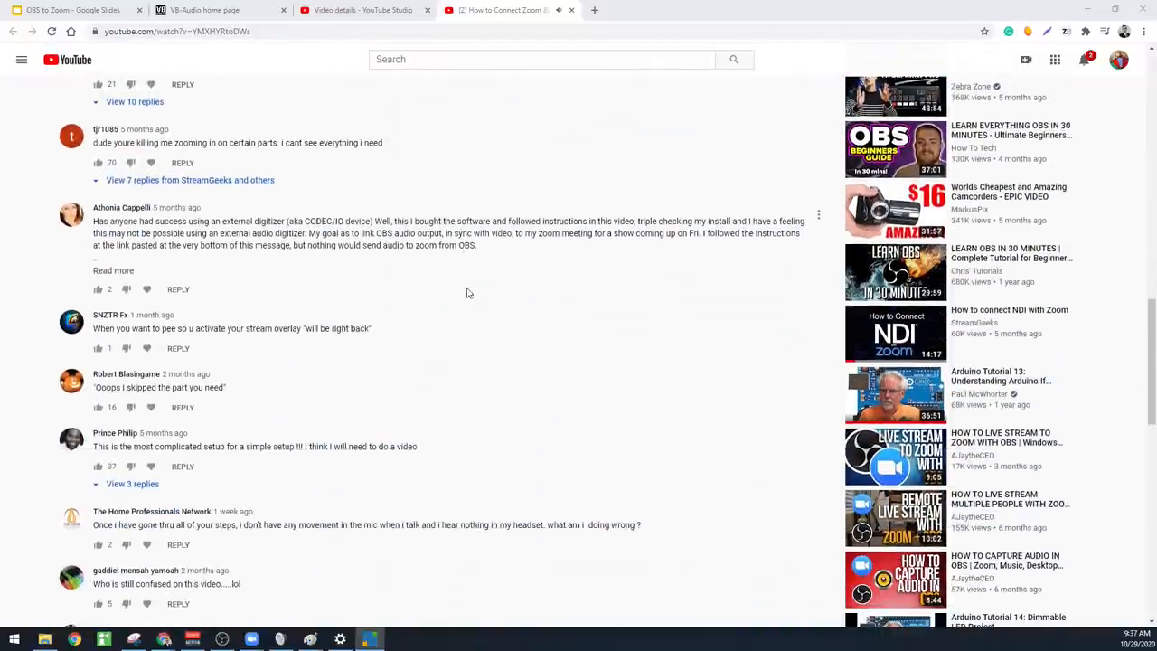
{"action": "scroll", "scroll_direction": "up", "scroll_amount": 3}
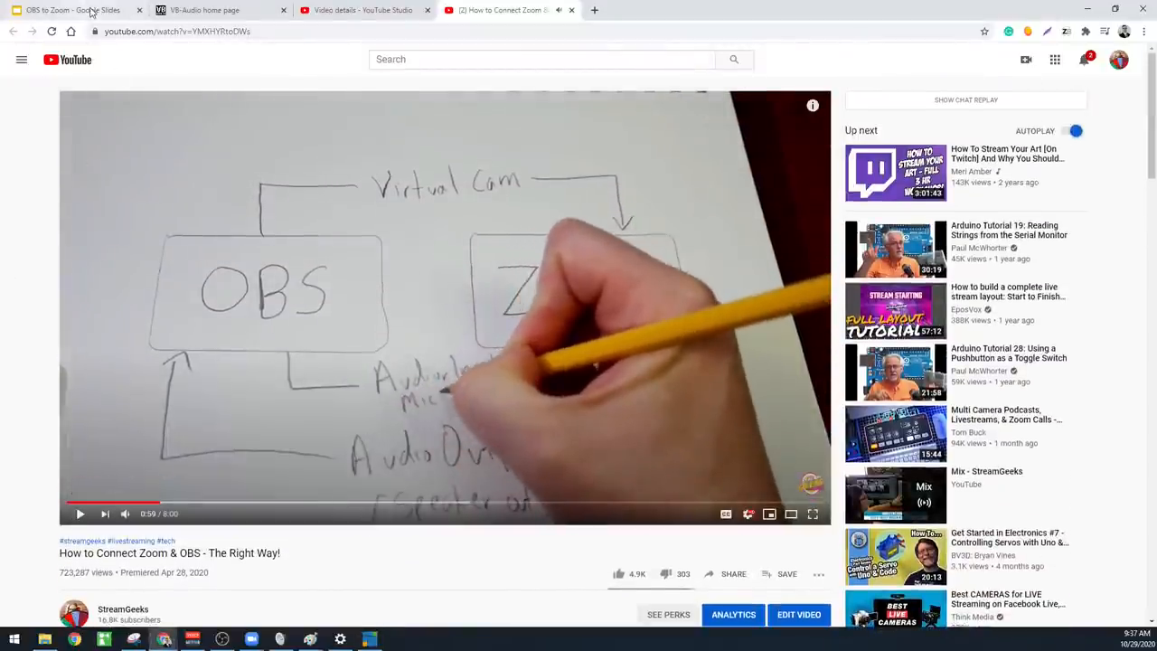
{"action": "left_click", "coordinate": [68, 11]}
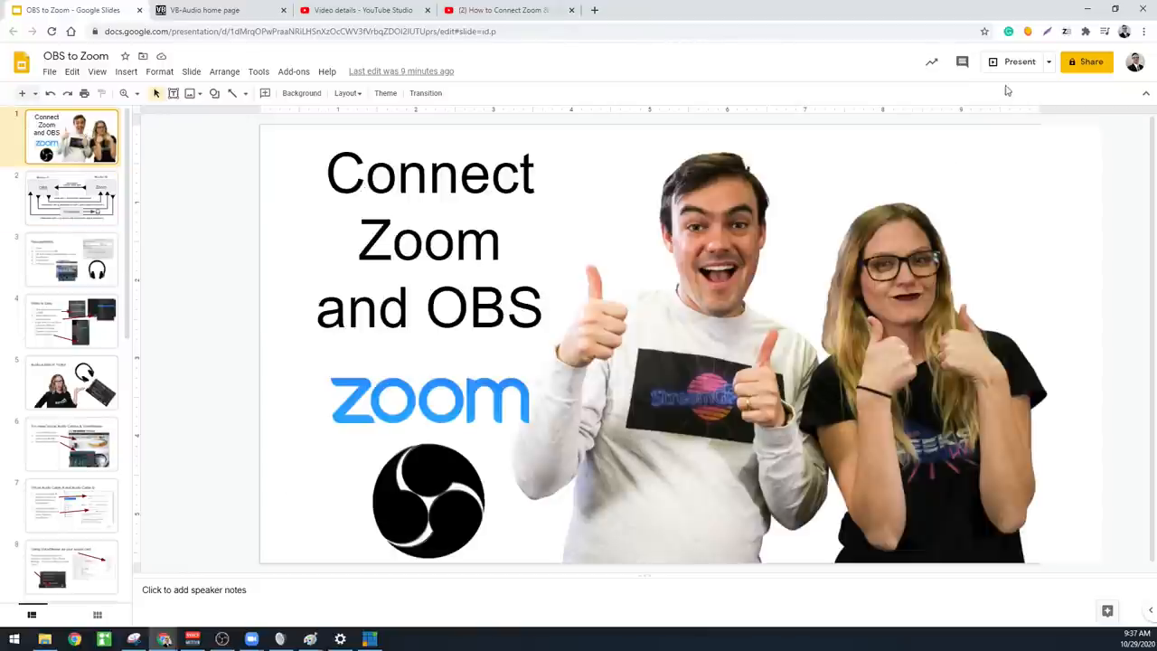
{"action": "left_click", "coordinate": [1020, 61]}
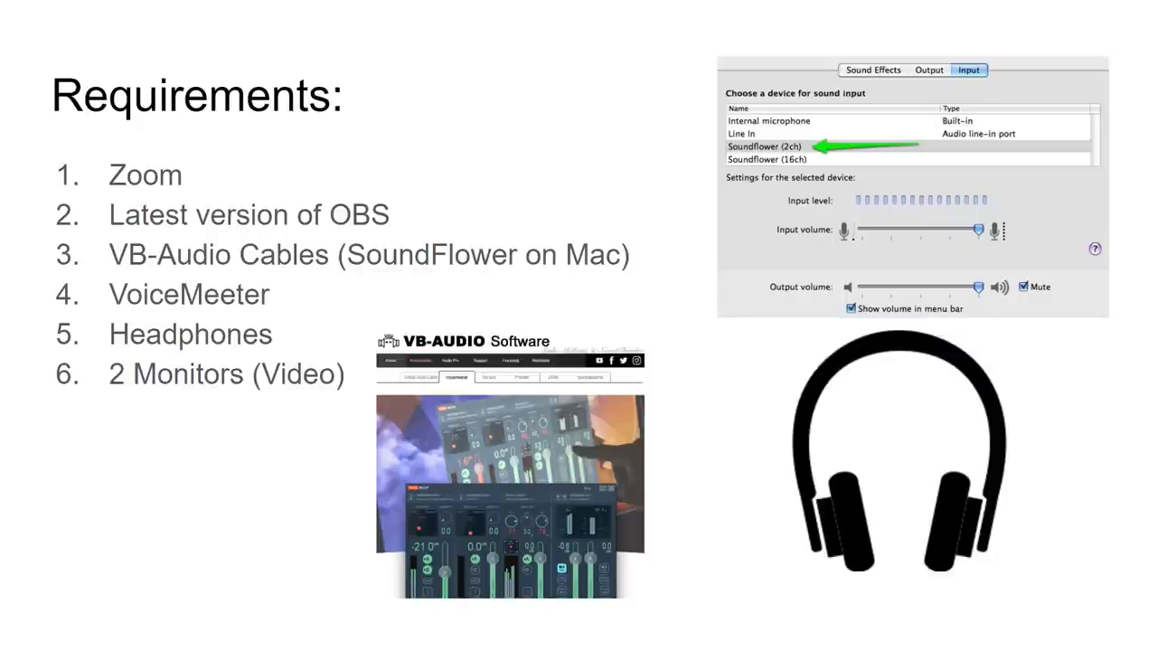
{"action": "mouse_move", "coordinate": [100, 293]}
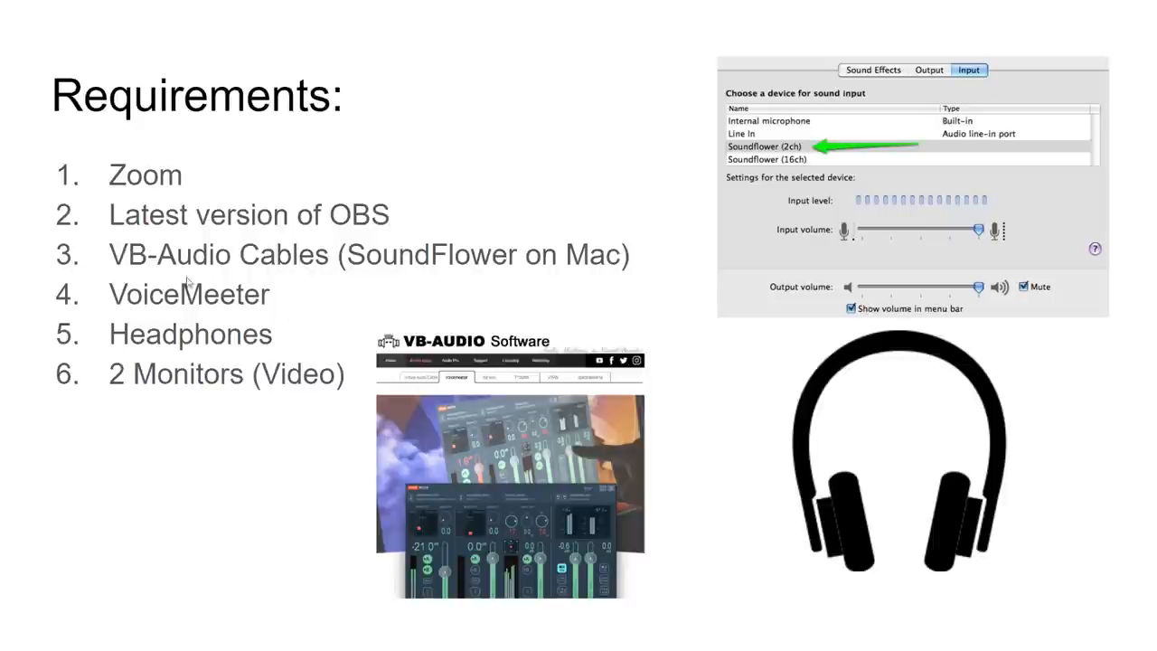
{"action": "mouse_move", "coordinate": [271, 314]}
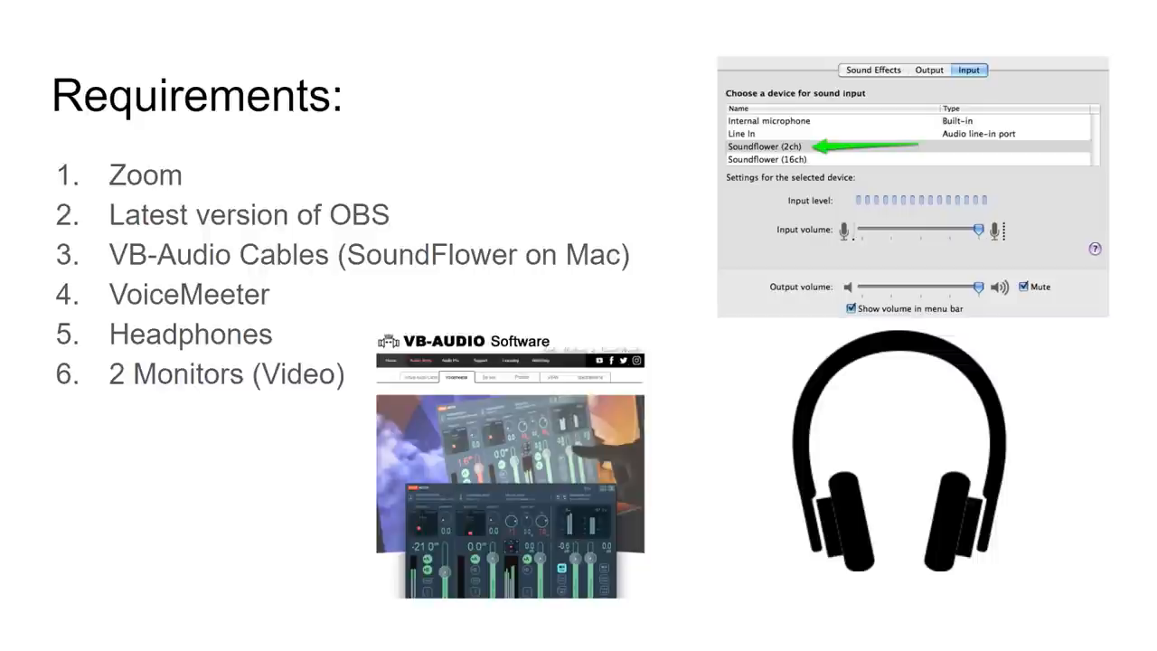
{"action": "mouse_move", "coordinate": [911, 432]}
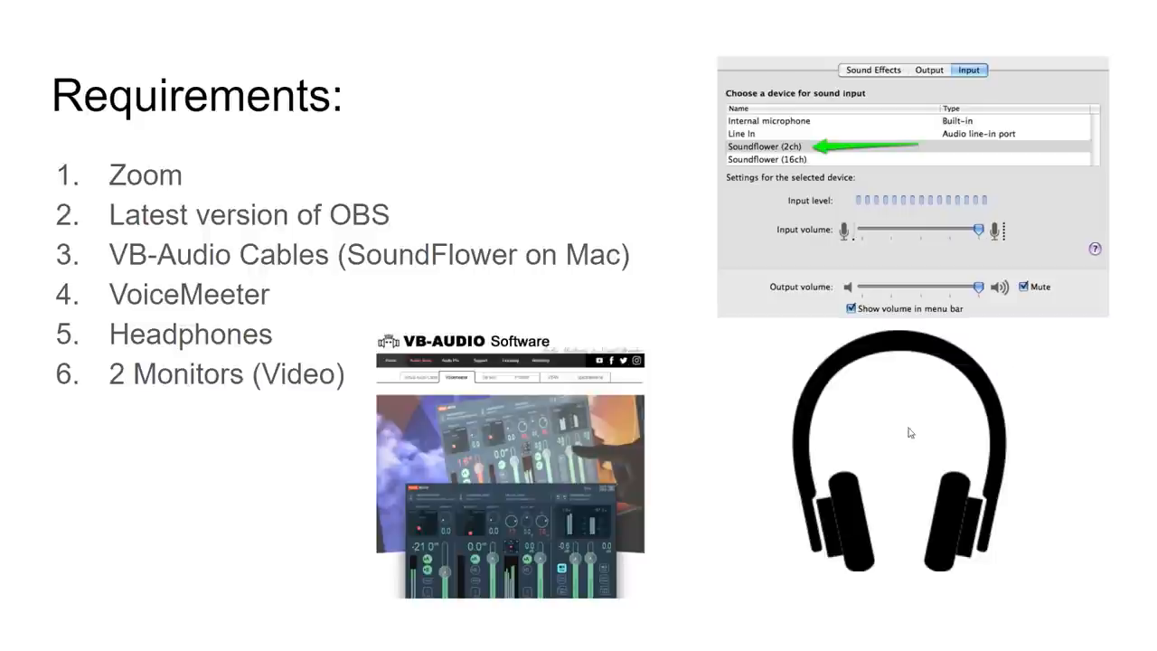
{"action": "mouse_move", "coordinate": [965, 391]}
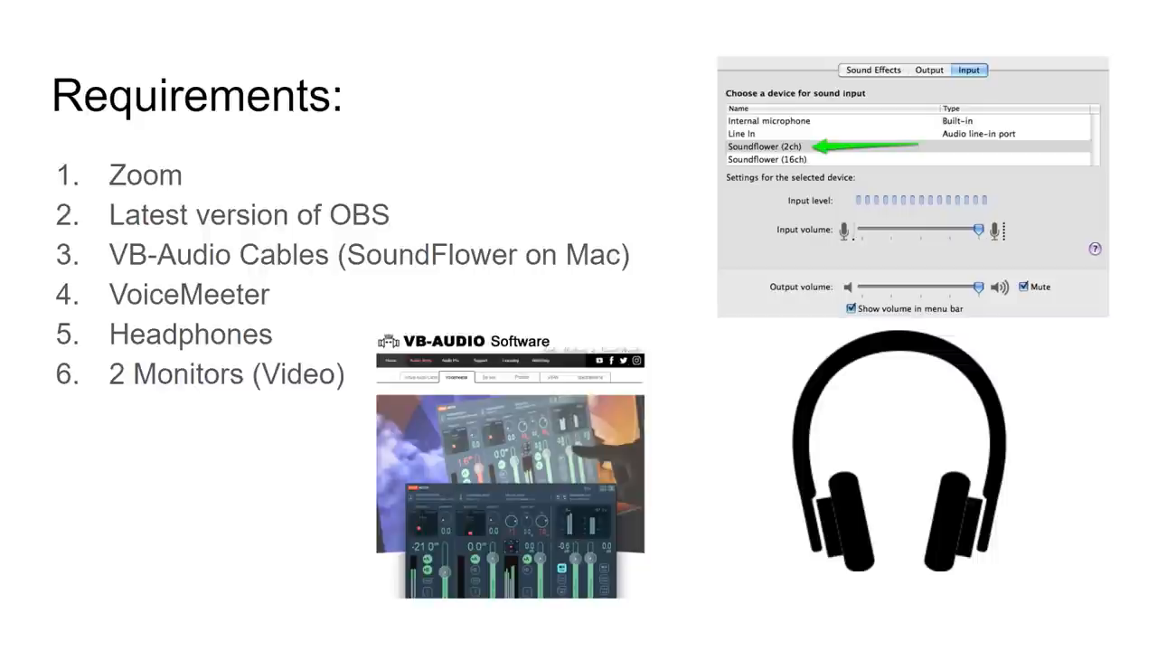
{"action": "mouse_move", "coordinate": [515, 419]}
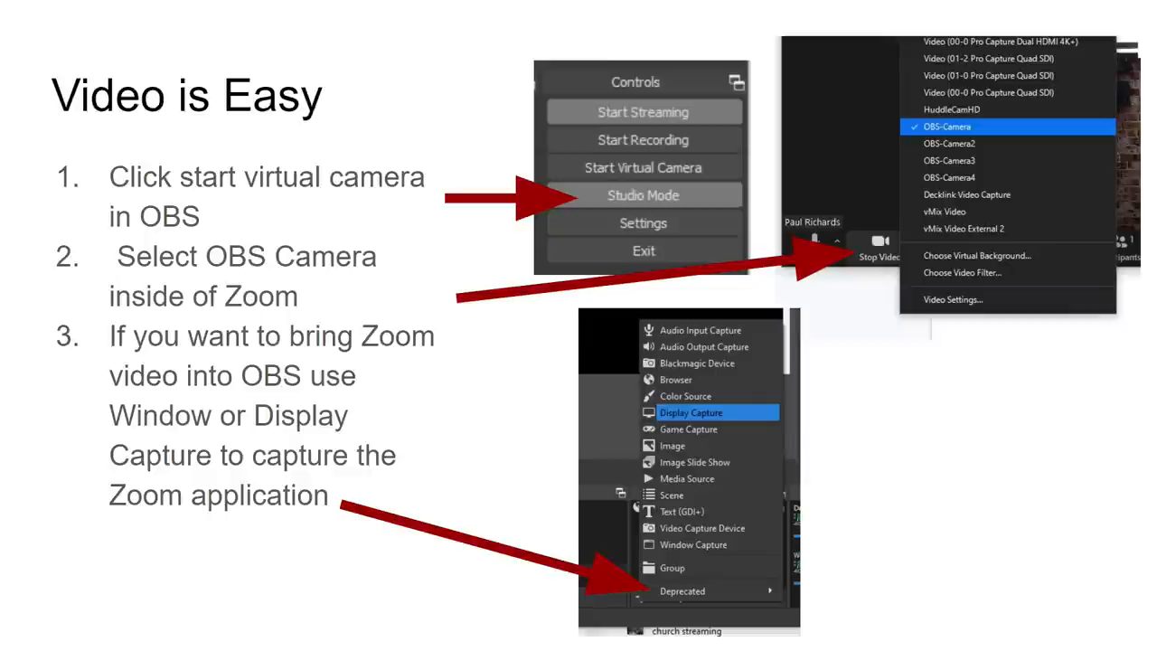
{"action": "mouse_move", "coordinate": [891, 182]}
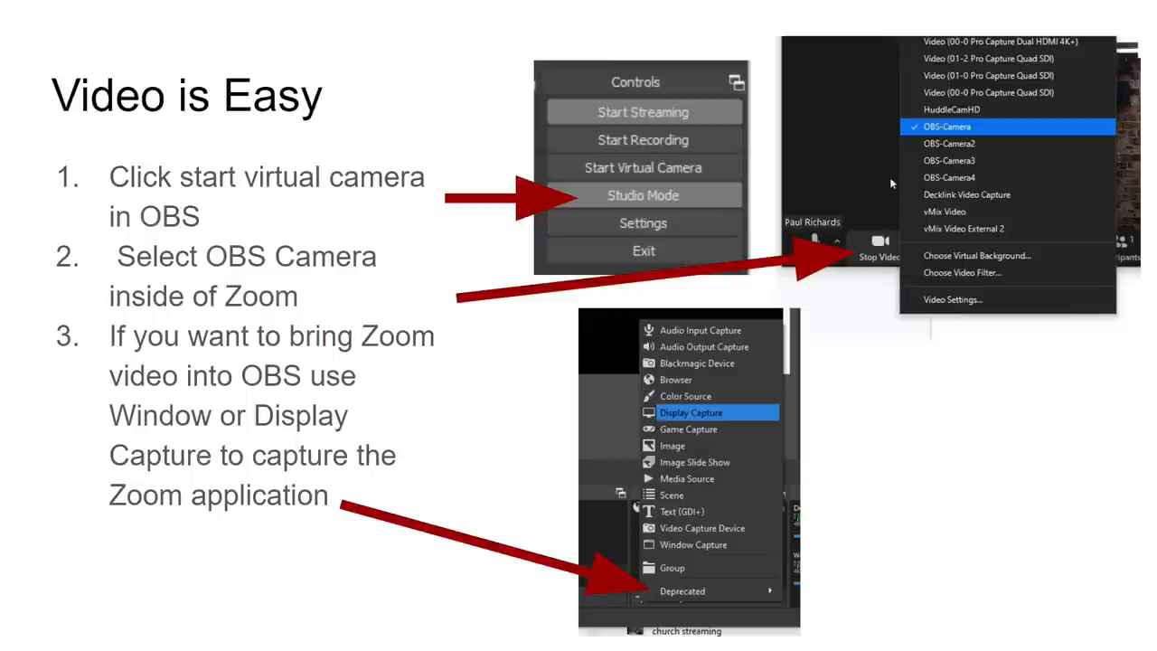
{"action": "mouse_move", "coordinate": [911, 170]}
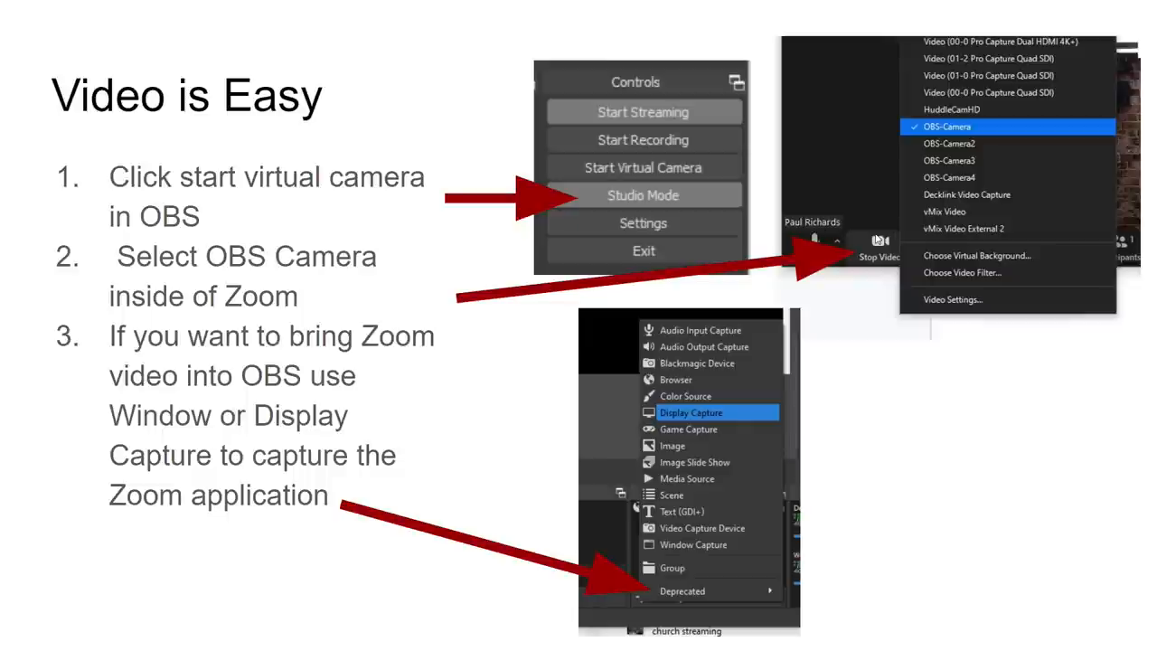
{"action": "mouse_move", "coordinate": [774, 271]}
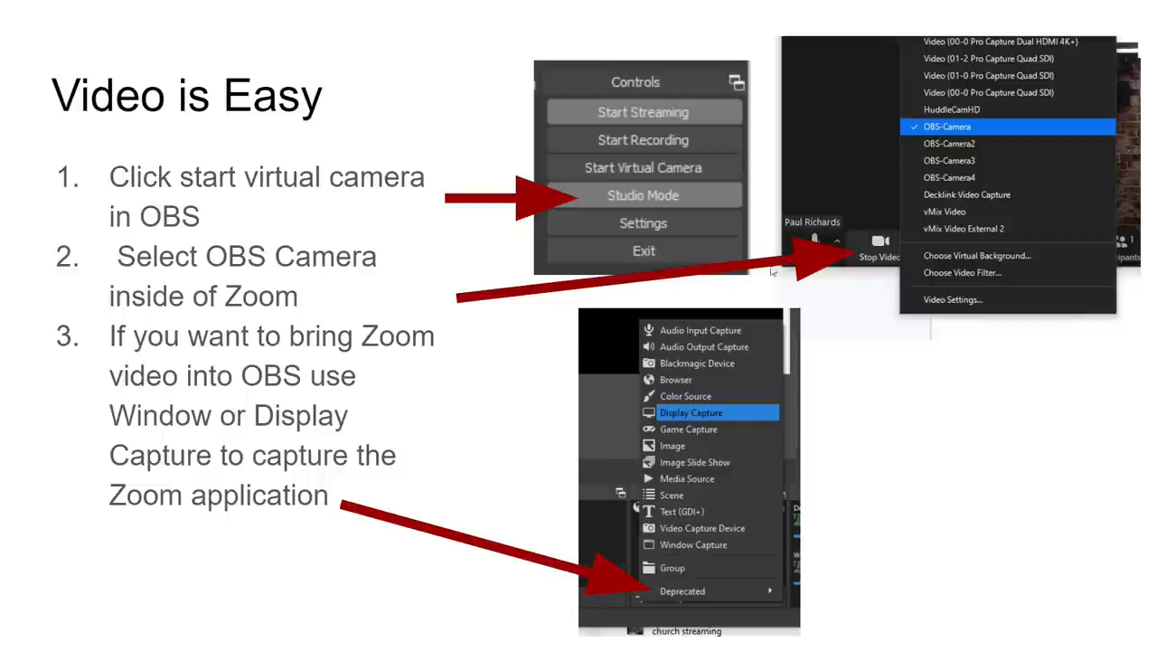
{"action": "mouse_move", "coordinate": [166, 406]}
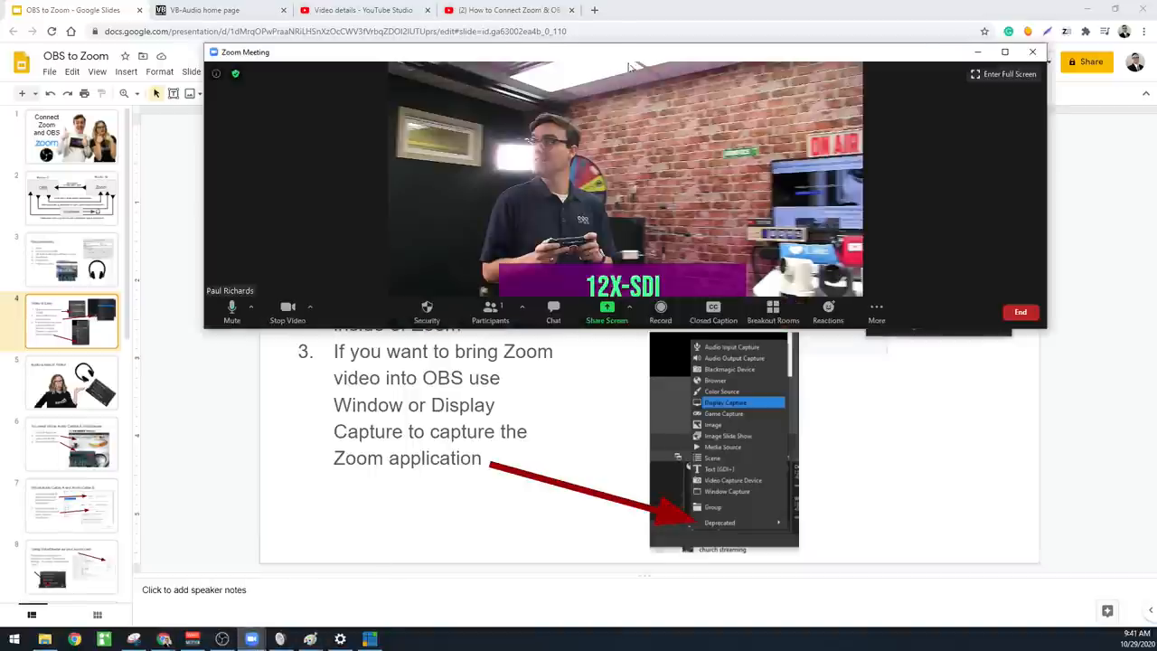
- Enlarge the Zoom meeting window so the video fills the screen
{"action": "left_click", "coordinate": [1003, 74]}
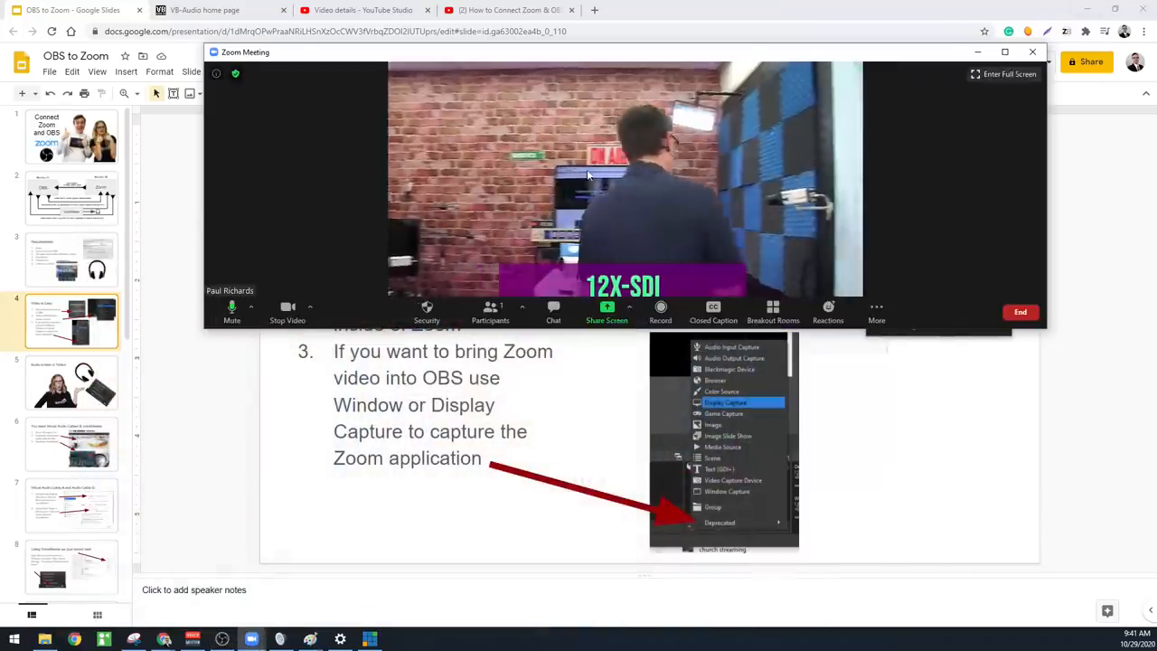
{"action": "left_click", "coordinate": [1009, 74]}
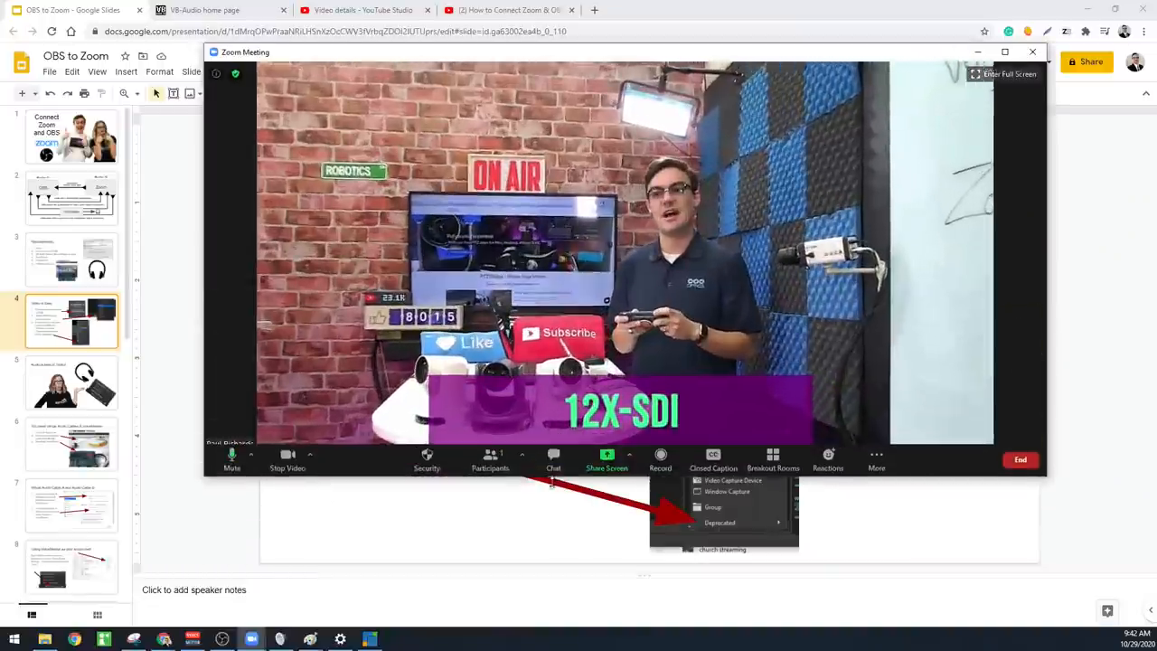
{"action": "left_click", "coordinate": [1008, 74]}
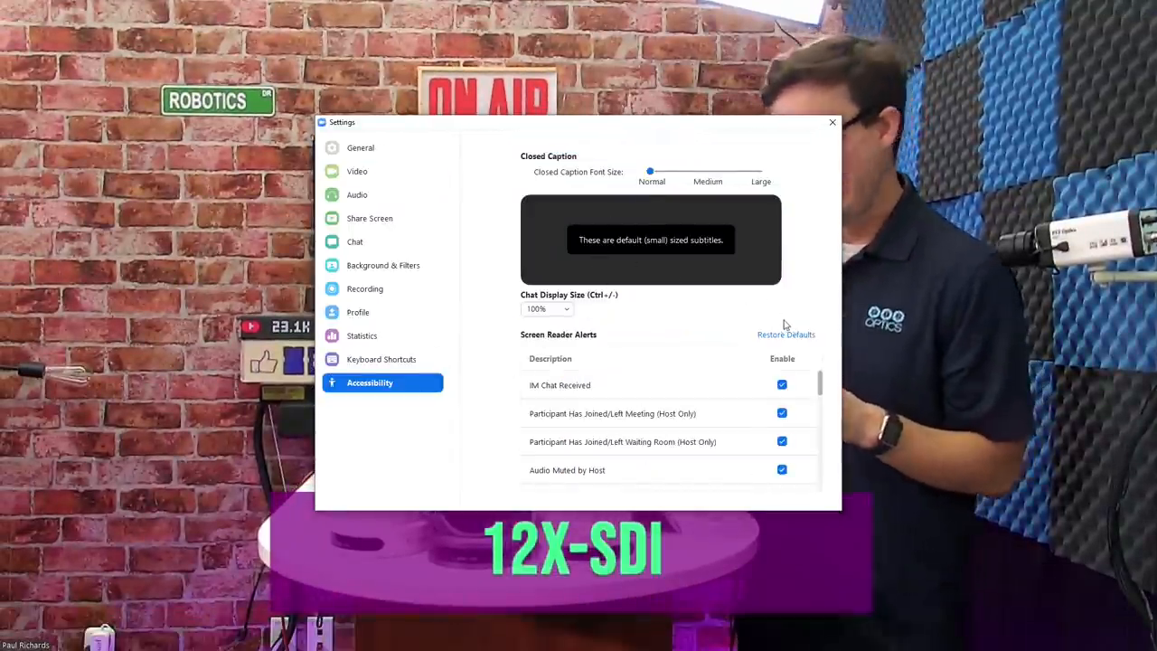
- Browse Zoom's General, Video, Audio and Profile settings, then close Settings back to the deck
{"action": "scroll", "scroll_direction": "down", "scroll_amount": 3}
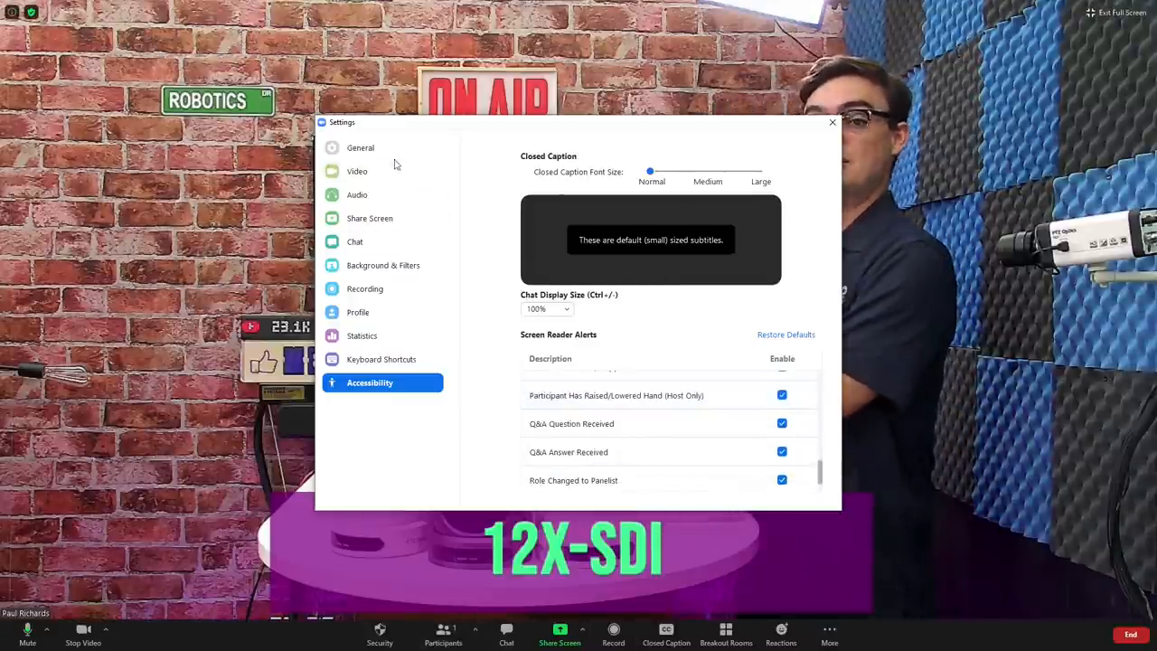
{"action": "left_click", "coordinate": [360, 148]}
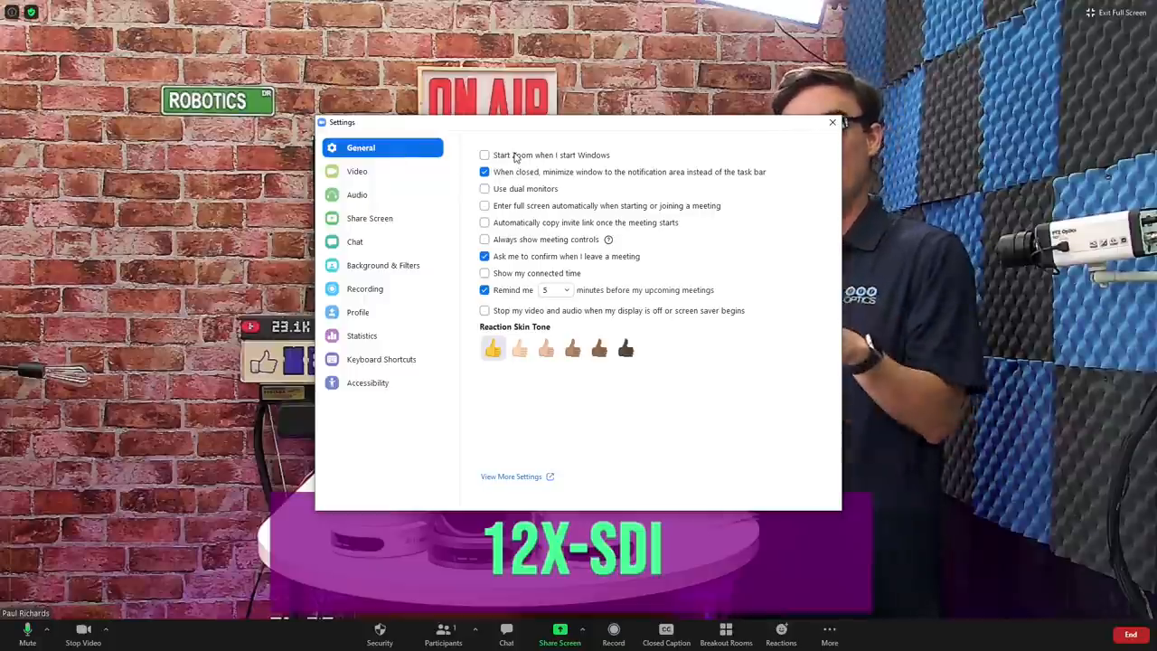
{"action": "left_click", "coordinate": [358, 169]}
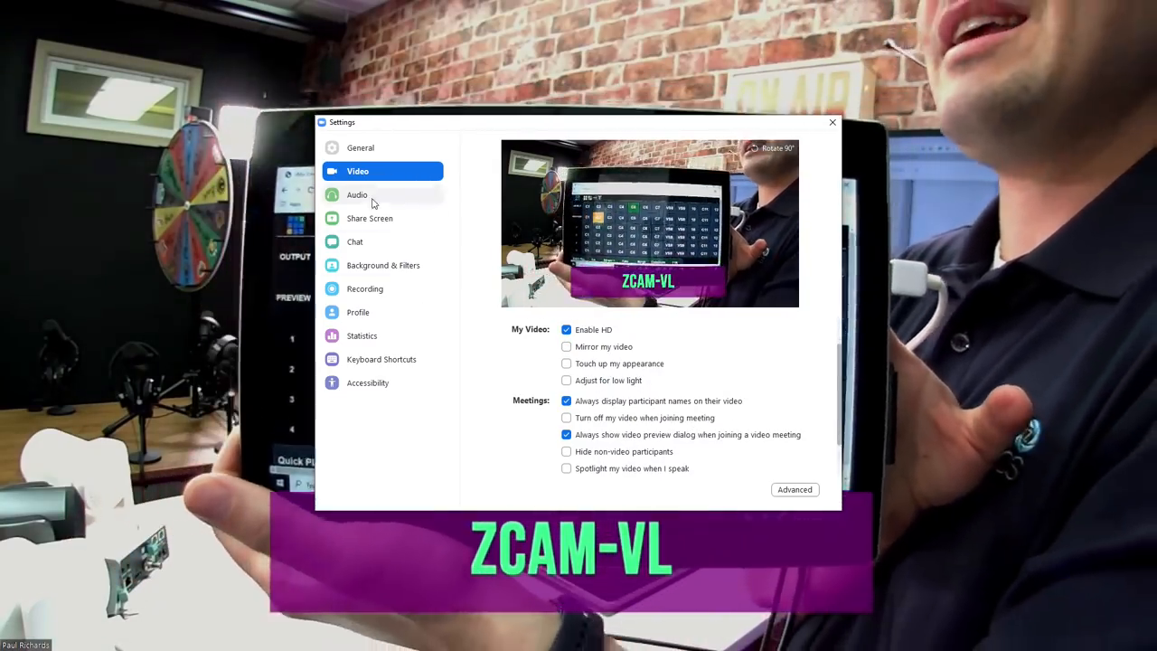
{"action": "left_click", "coordinate": [358, 196]}
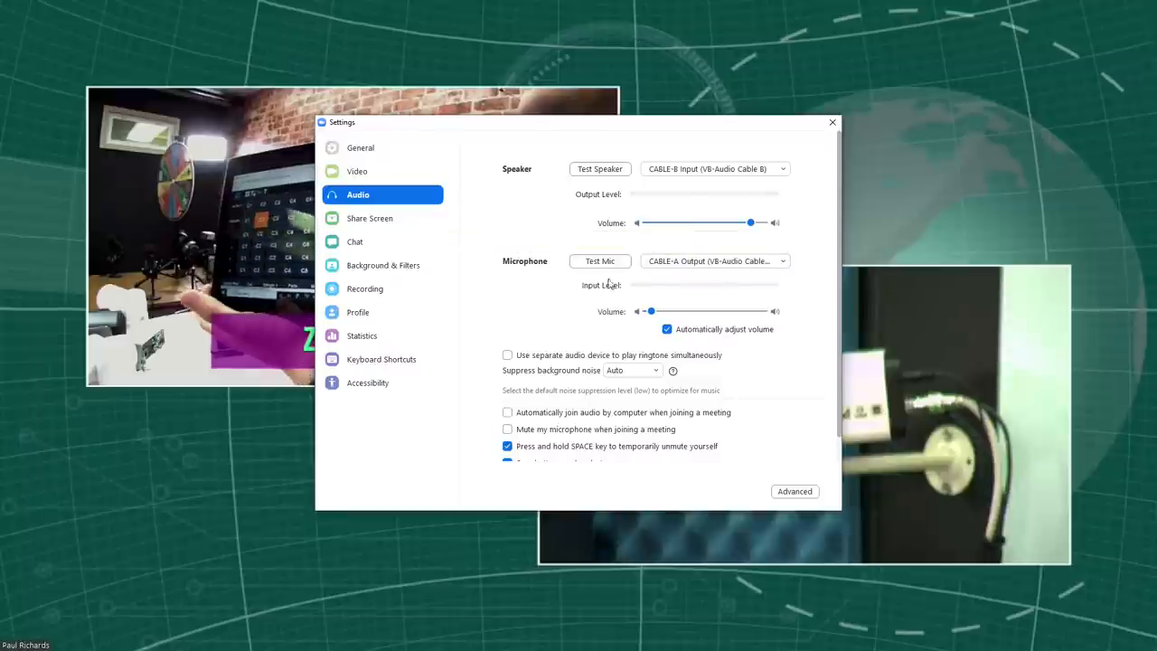
{"action": "left_click", "coordinate": [600, 260]}
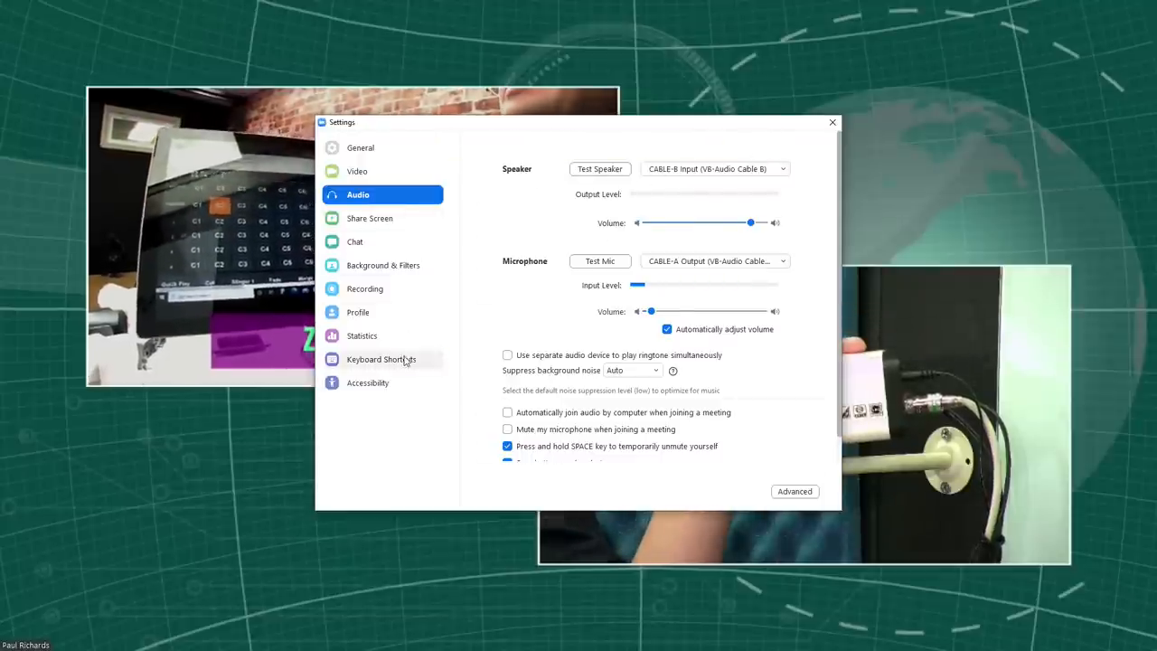
{"action": "left_click", "coordinate": [358, 310]}
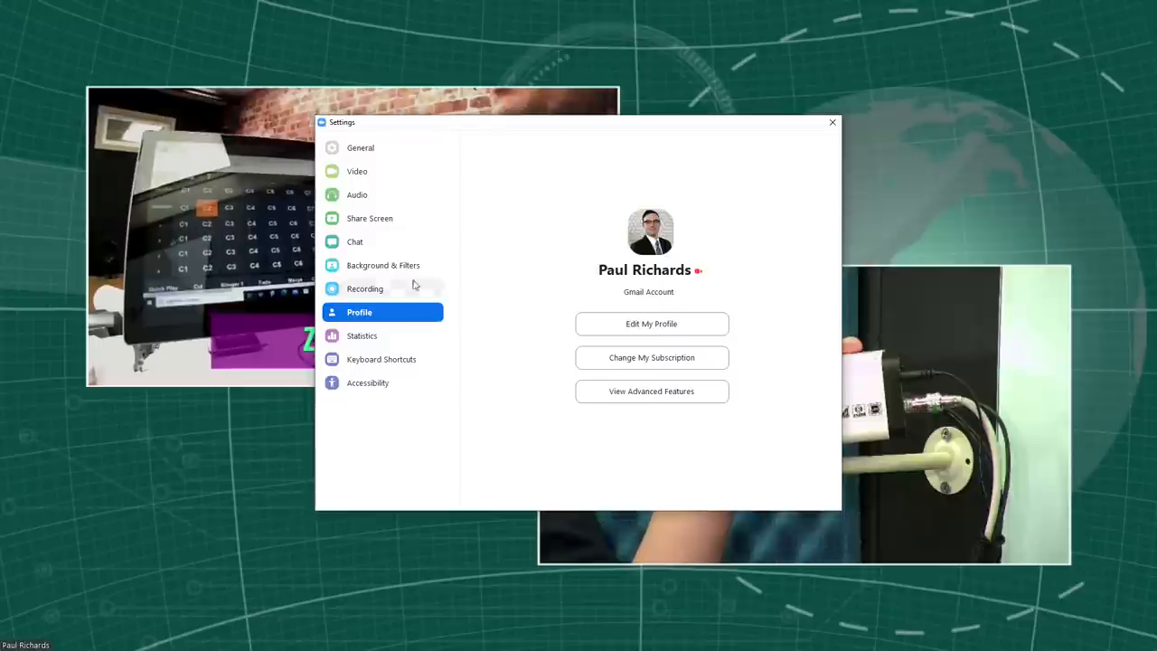
{"action": "left_click", "coordinate": [832, 123]}
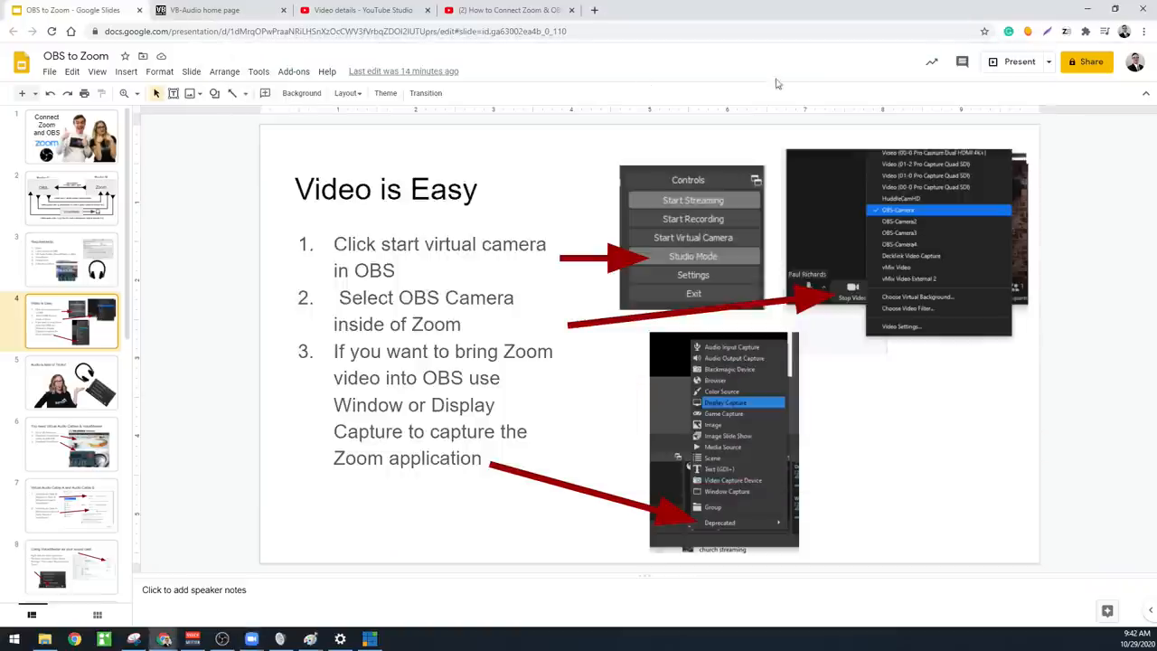
- Resume the slideshow to the audio cables slide, then switch to the VB-Audio home page
{"action": "left_click", "coordinate": [1019, 61]}
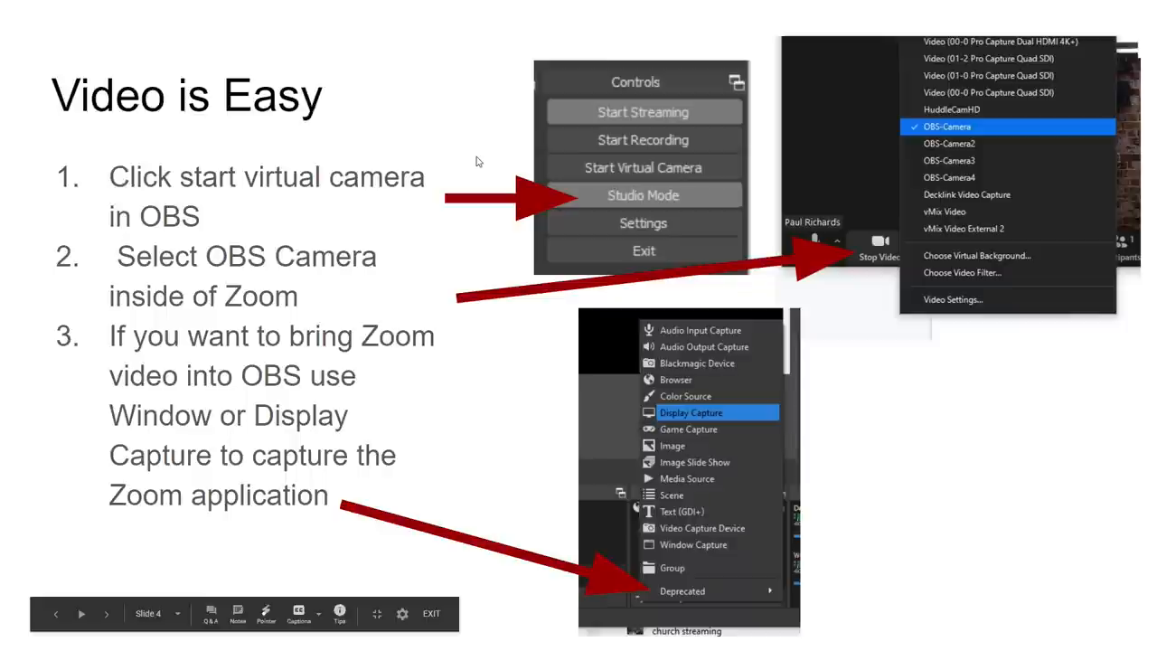
{"action": "mouse_move", "coordinate": [633, 322]}
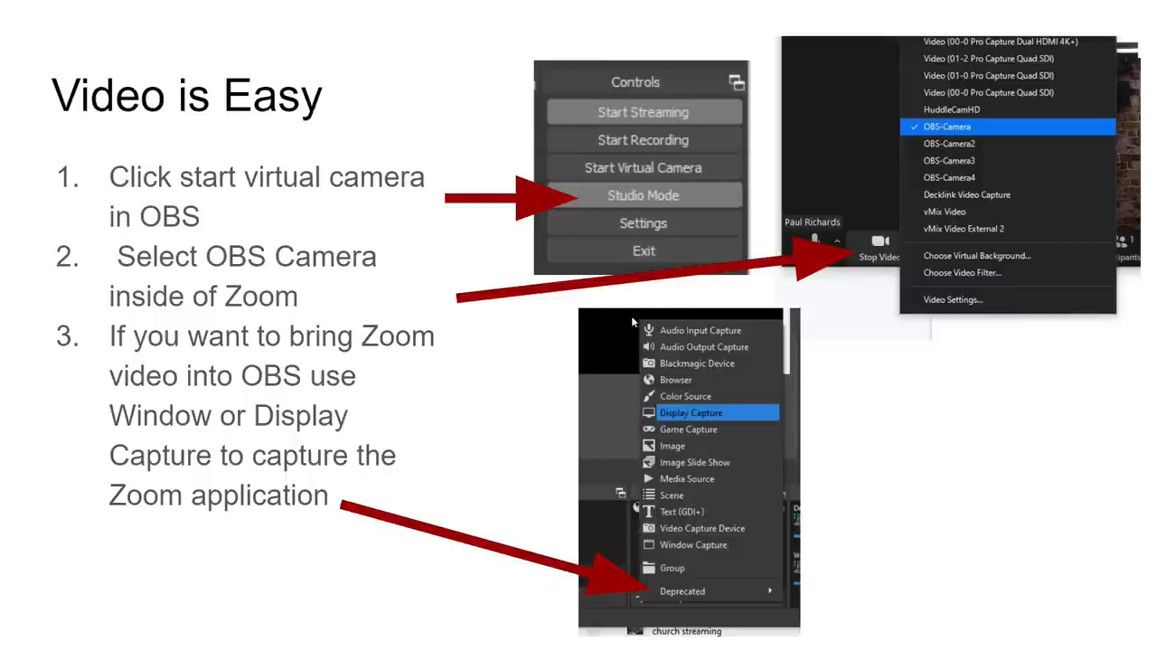
{"action": "mouse_move", "coordinate": [434, 481]}
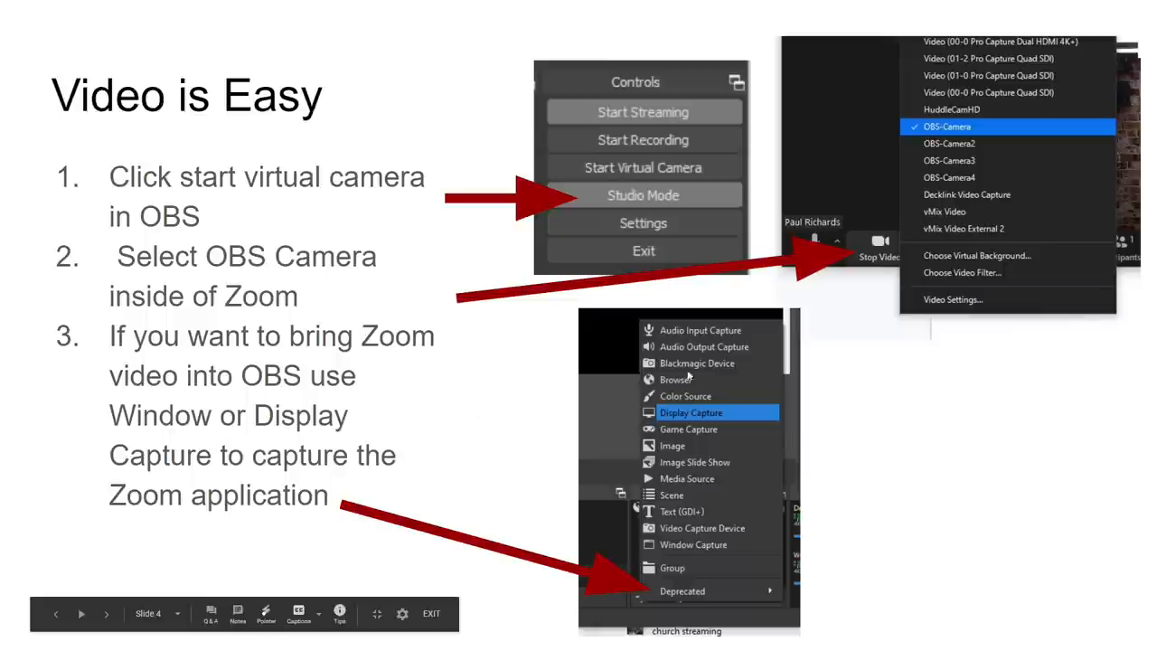
{"action": "mouse_move", "coordinate": [788, 396]}
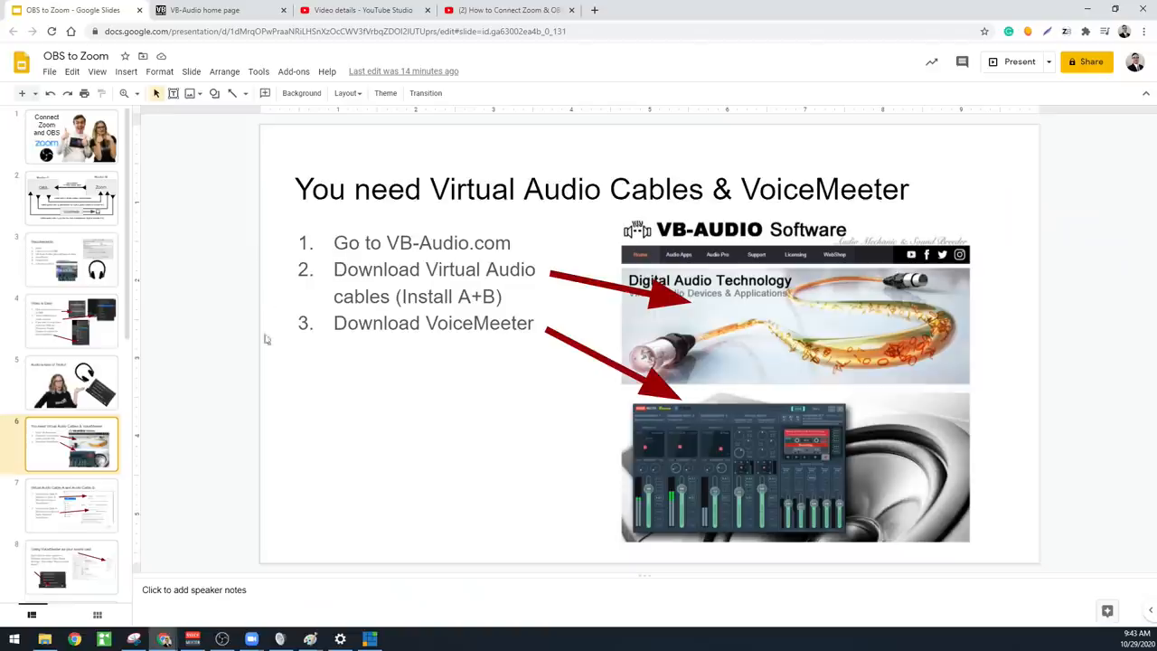
{"action": "left_click", "coordinate": [217, 11]}
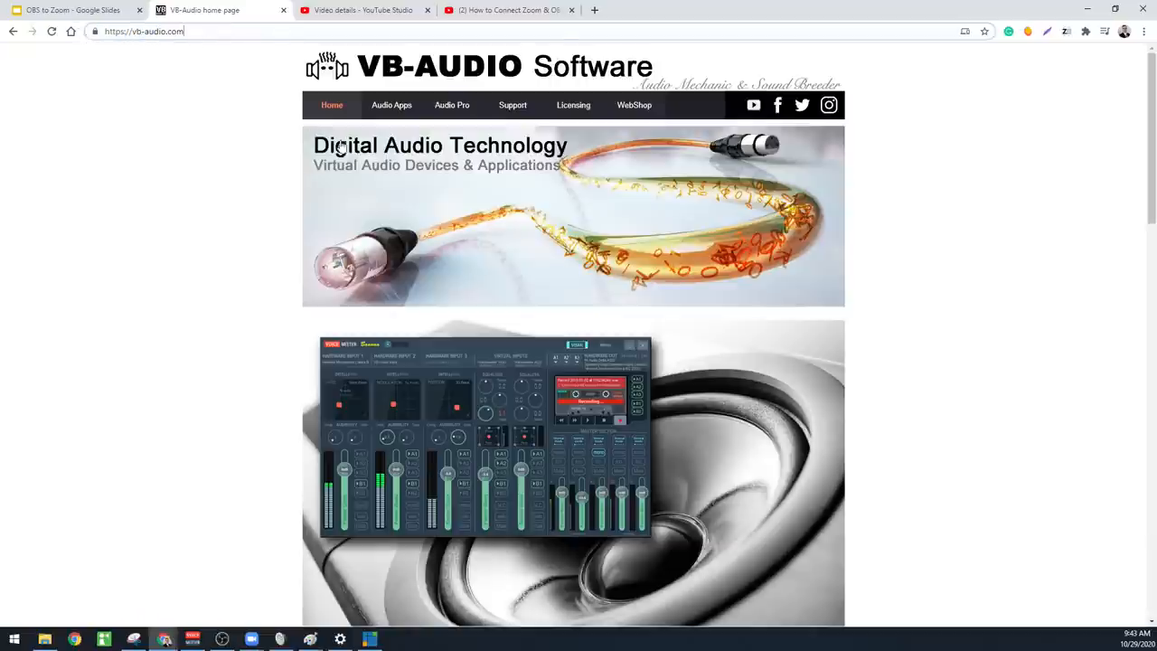
- Review the Virtual Audio Cable page down to the VB-Cable A+B downloads, then return to the deck
{"action": "left_click", "coordinate": [391, 105]}
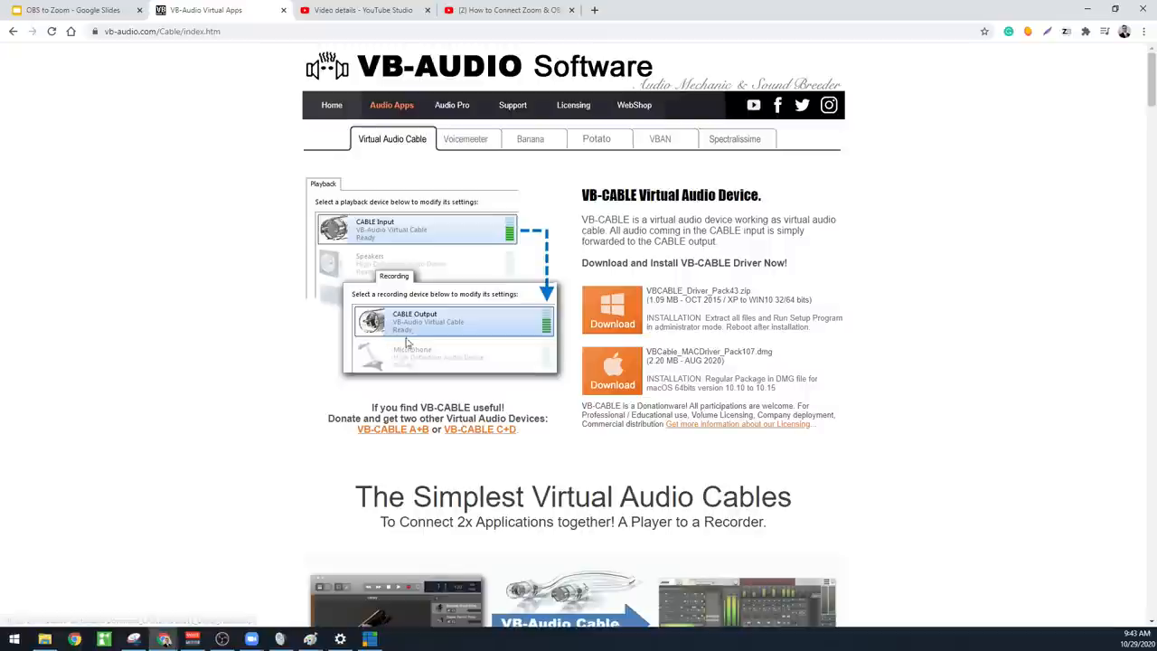
{"action": "mouse_move", "coordinate": [613, 324]}
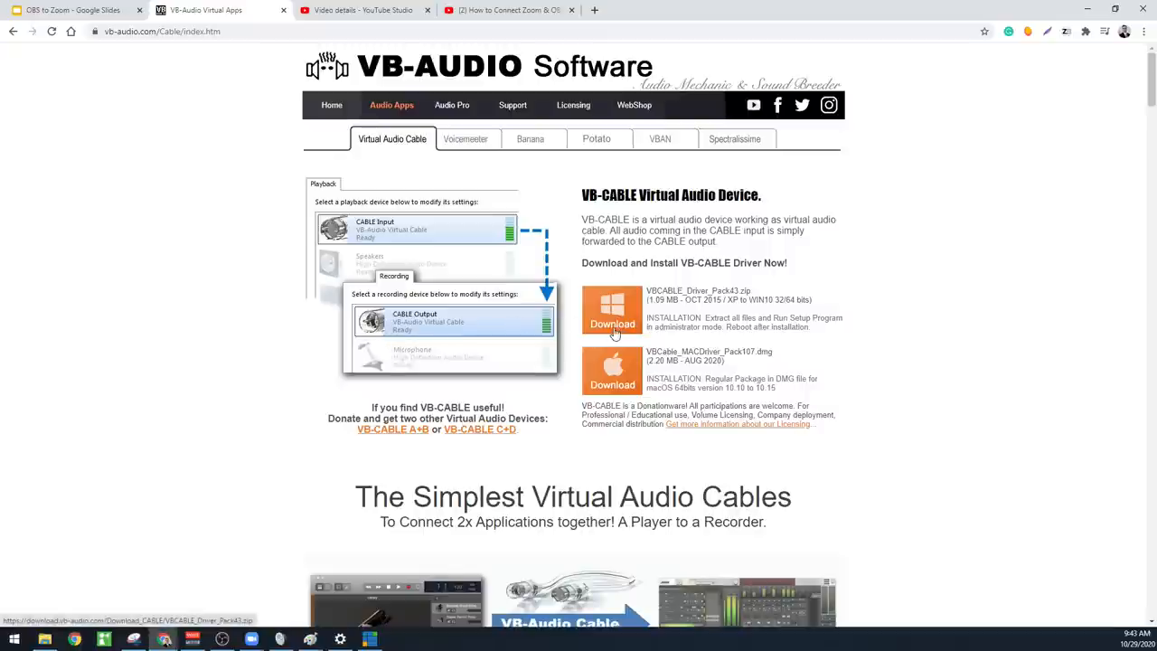
{"action": "scroll", "scroll_direction": "down", "scroll_amount": 3}
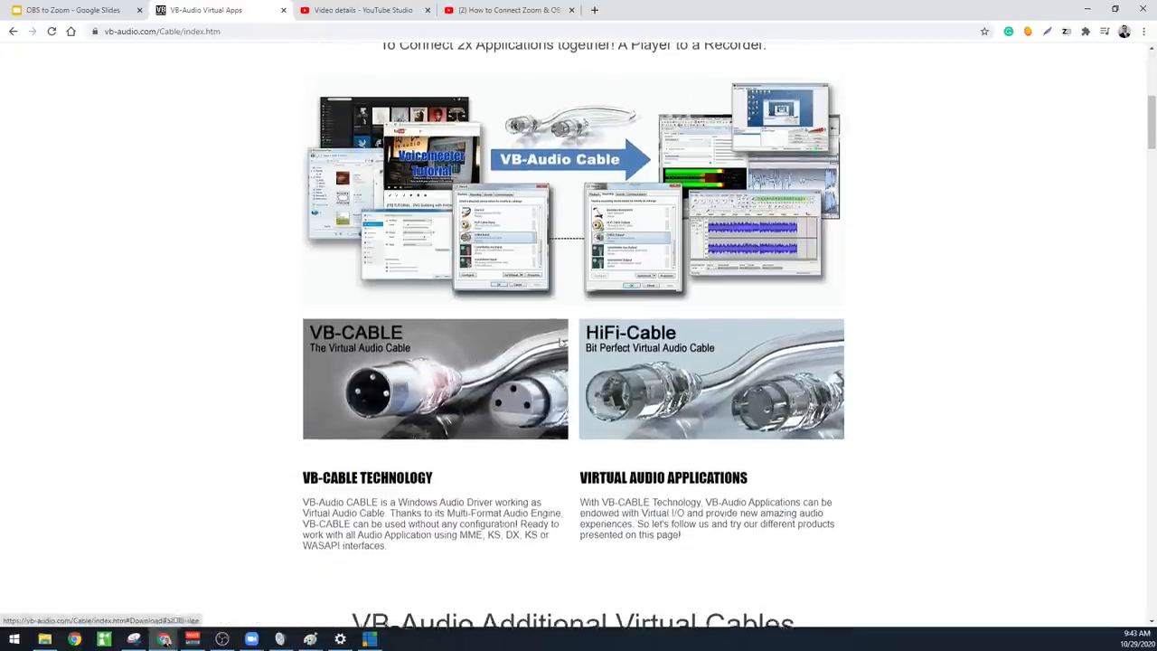
{"action": "scroll", "scroll_direction": "down", "scroll_amount": 3}
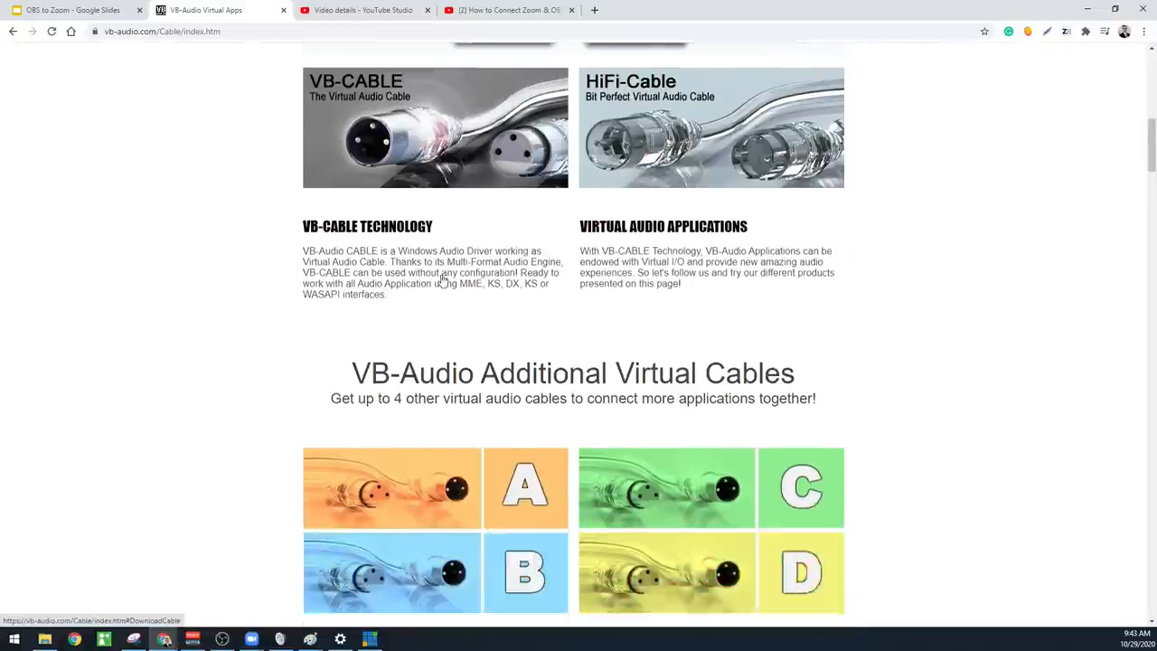
{"action": "scroll", "scroll_direction": "down", "scroll_amount": 3}
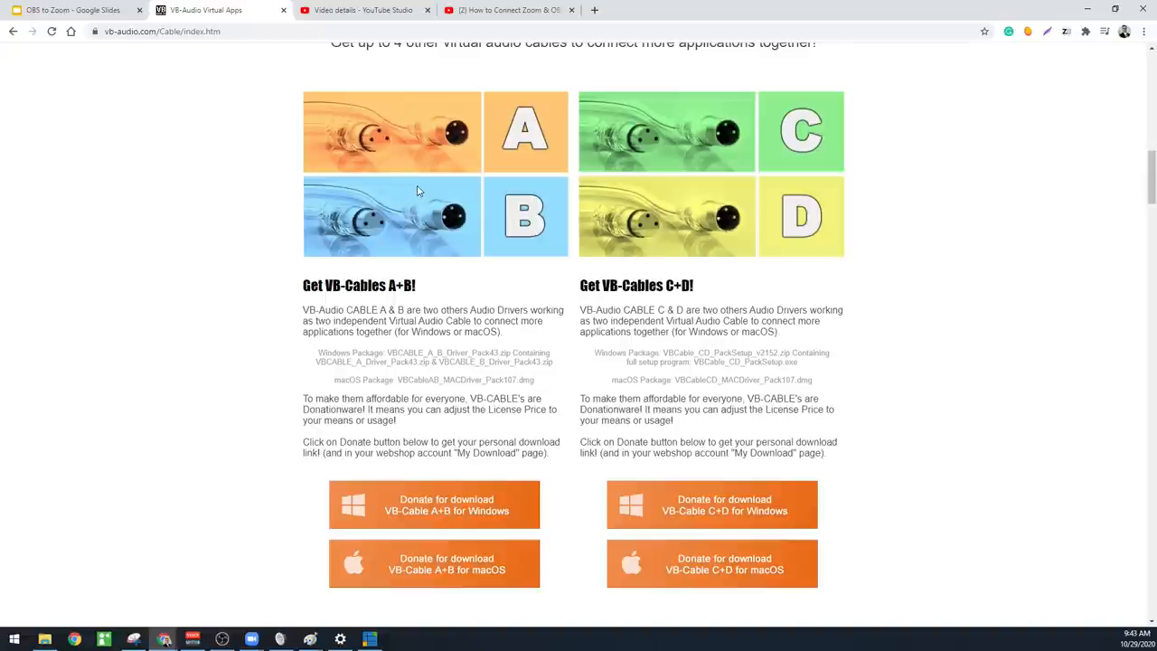
{"action": "scroll", "scroll_direction": "down", "scroll_amount": 3}
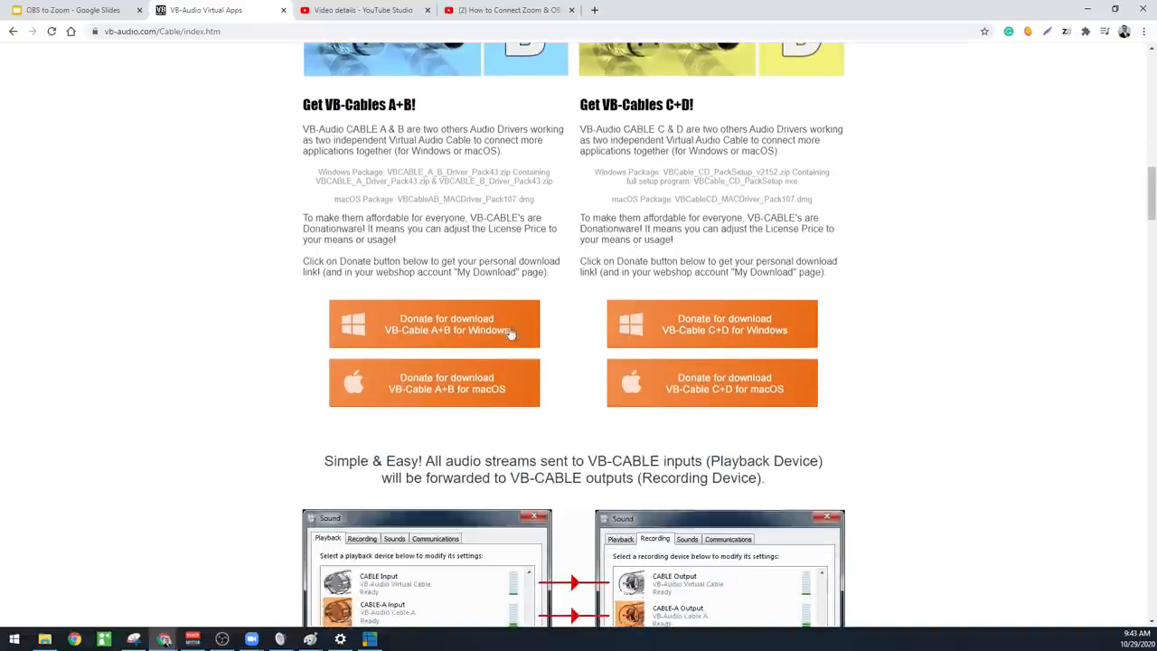
{"action": "mouse_move", "coordinate": [488, 335]}
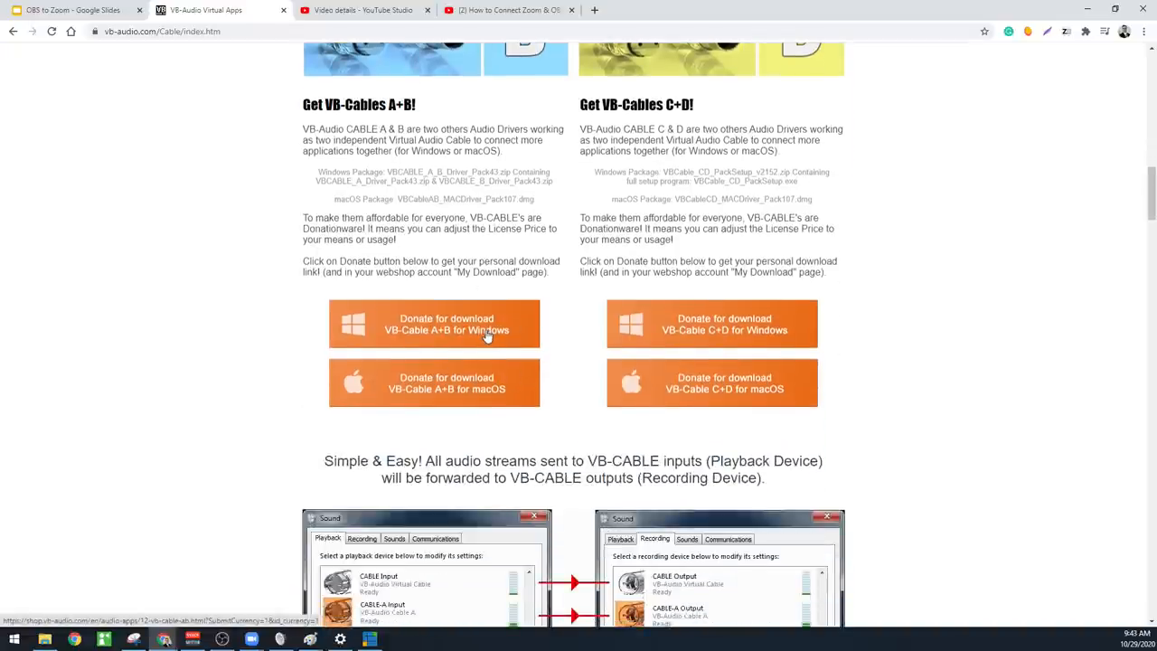
{"action": "scroll", "scroll_direction": "down", "scroll_amount": 3}
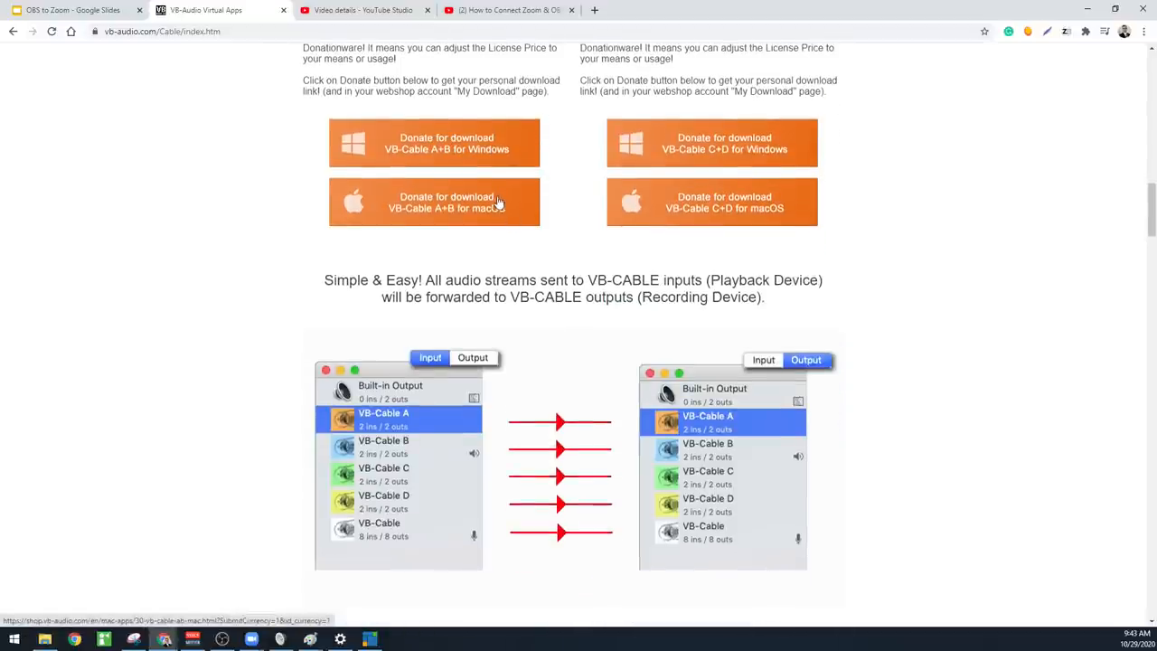
{"action": "scroll", "scroll_direction": "up", "scroll_amount": 3}
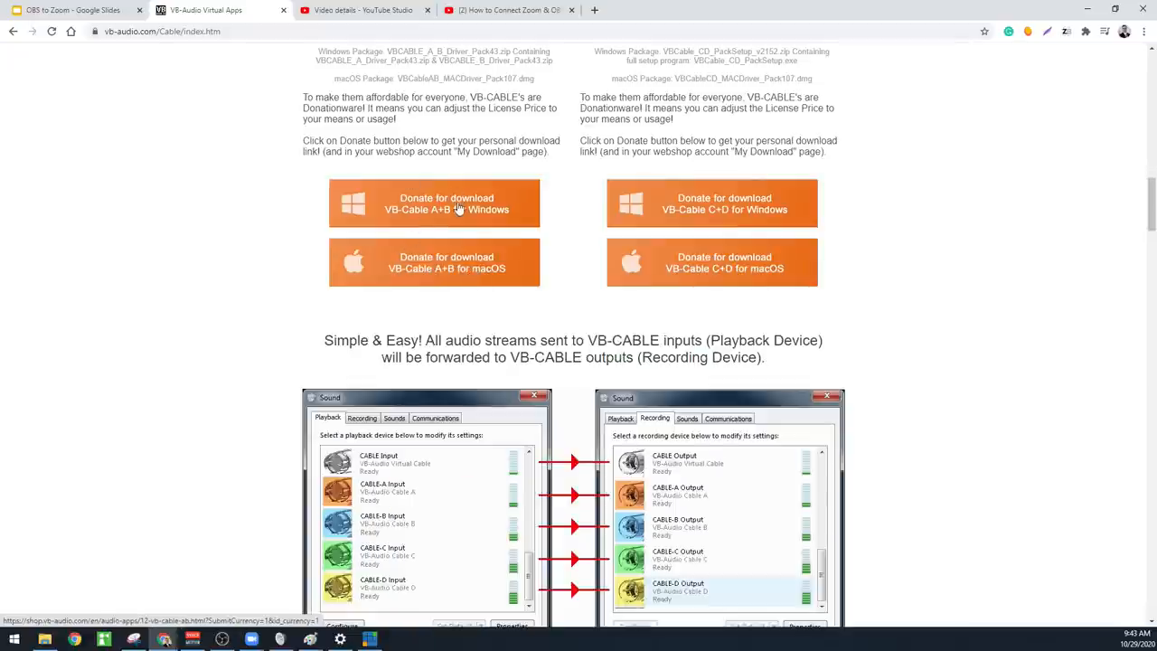
{"action": "mouse_move", "coordinate": [427, 161]}
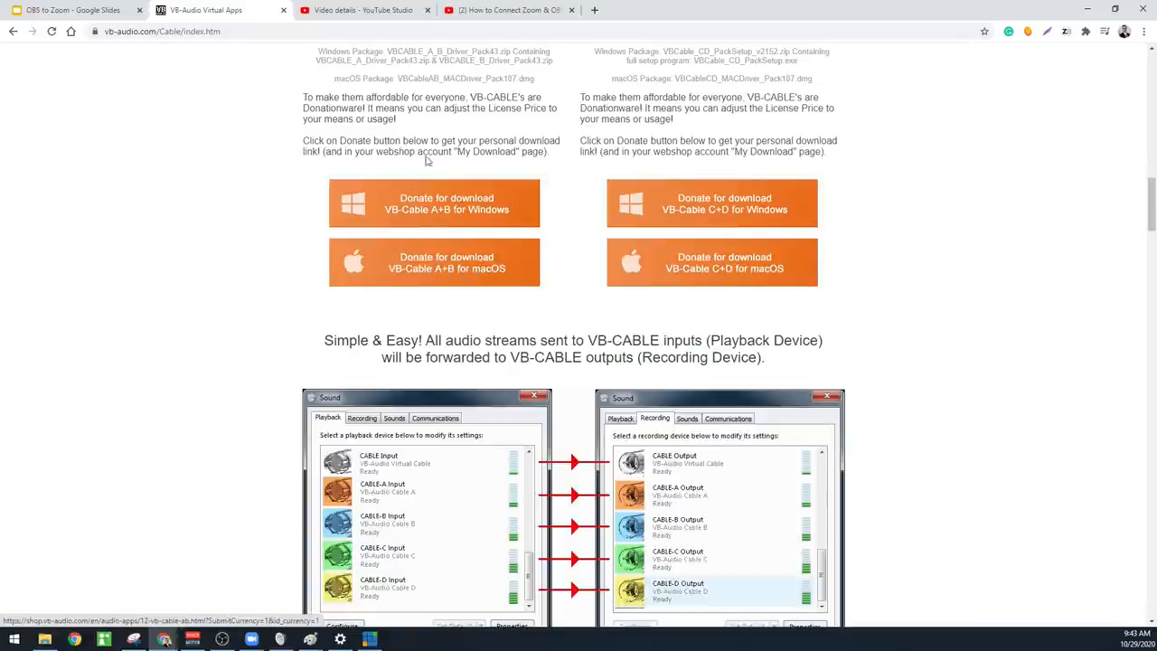
{"action": "left_click", "coordinate": [73, 11]}
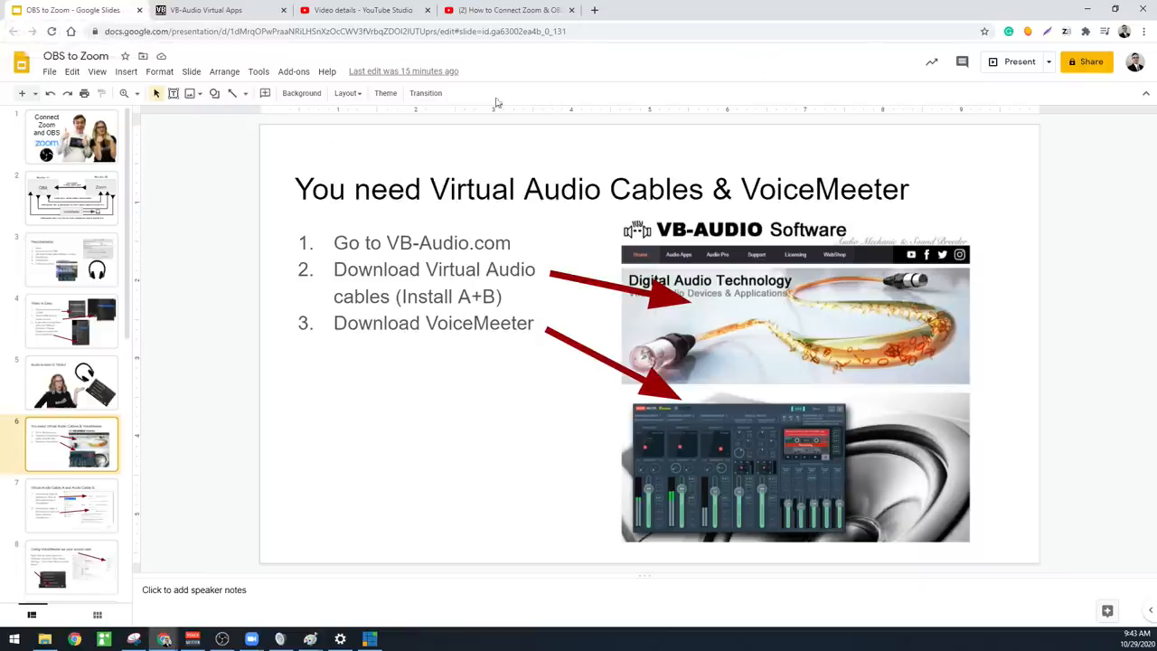
- Show the VoiceMeeter page's Download section on VB-Audio, then return to the deck
{"action": "left_click", "coordinate": [1019, 61]}
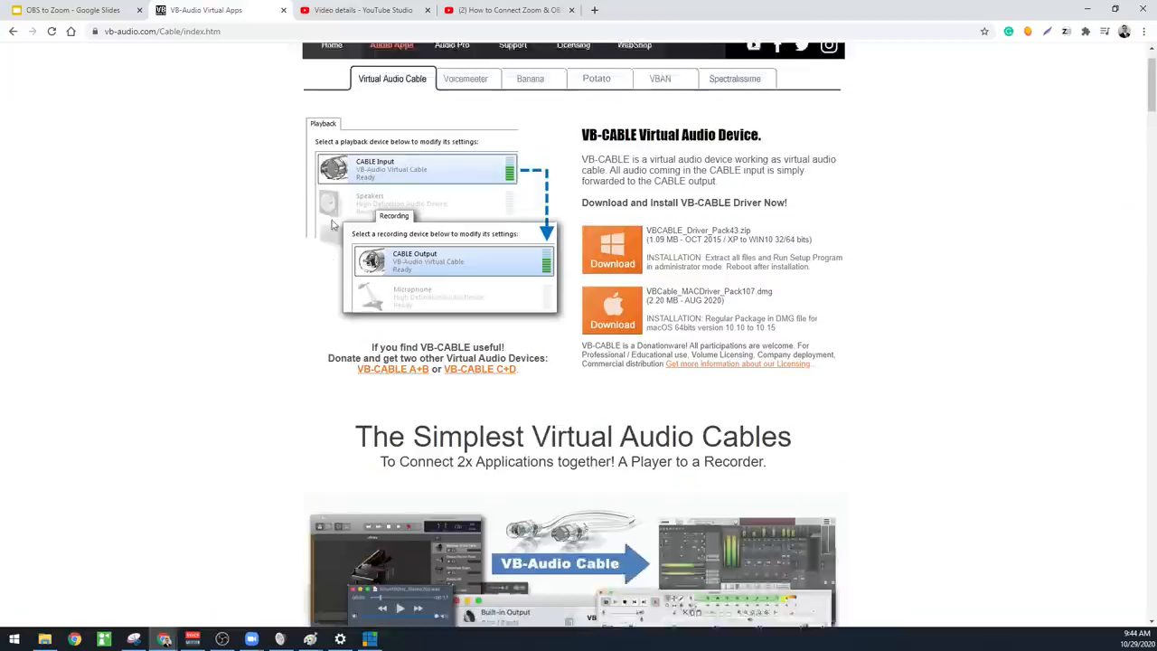
{"action": "left_click", "coordinate": [467, 79]}
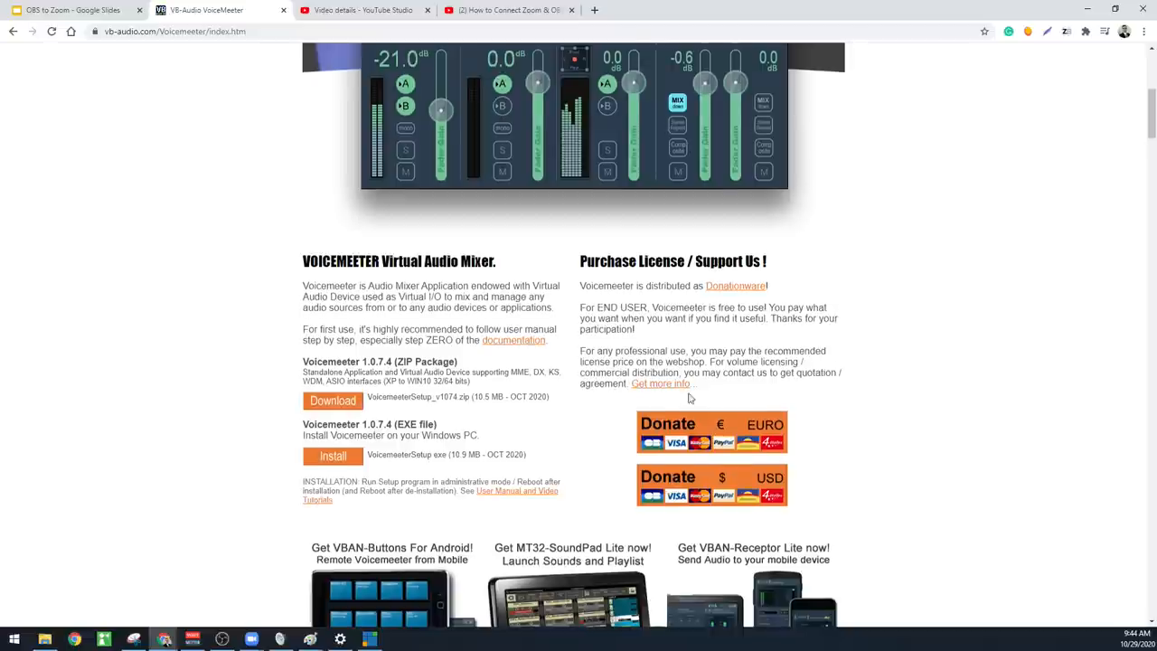
{"action": "scroll", "scroll_direction": "down", "scroll_amount": 3}
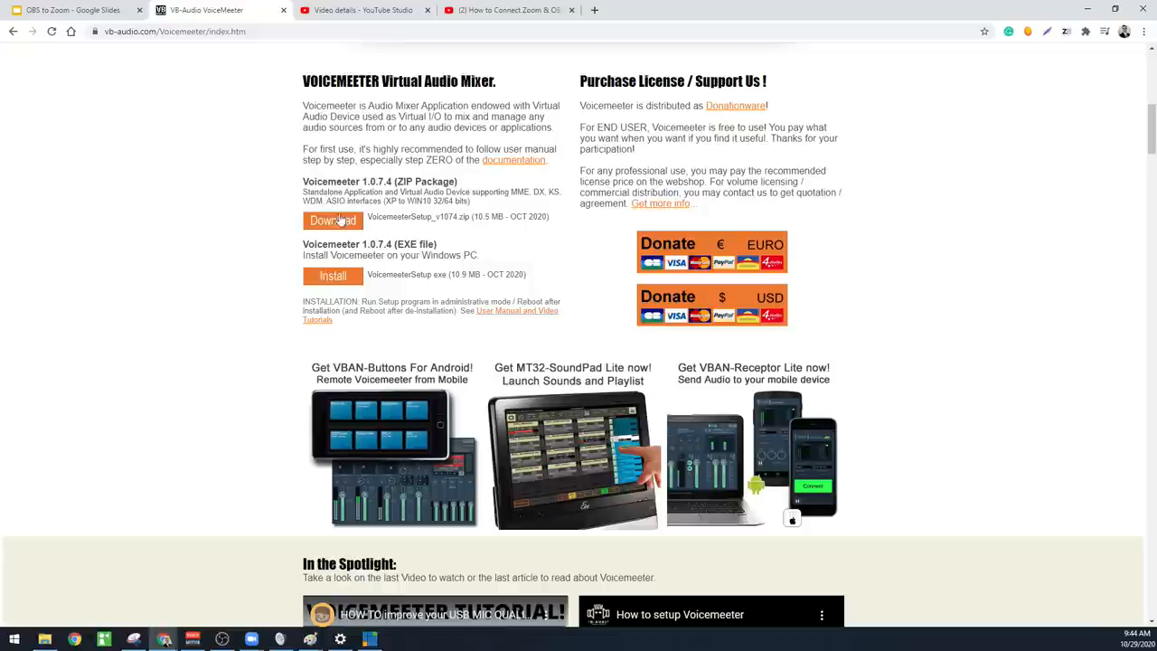
{"action": "left_click", "coordinate": [73, 11]}
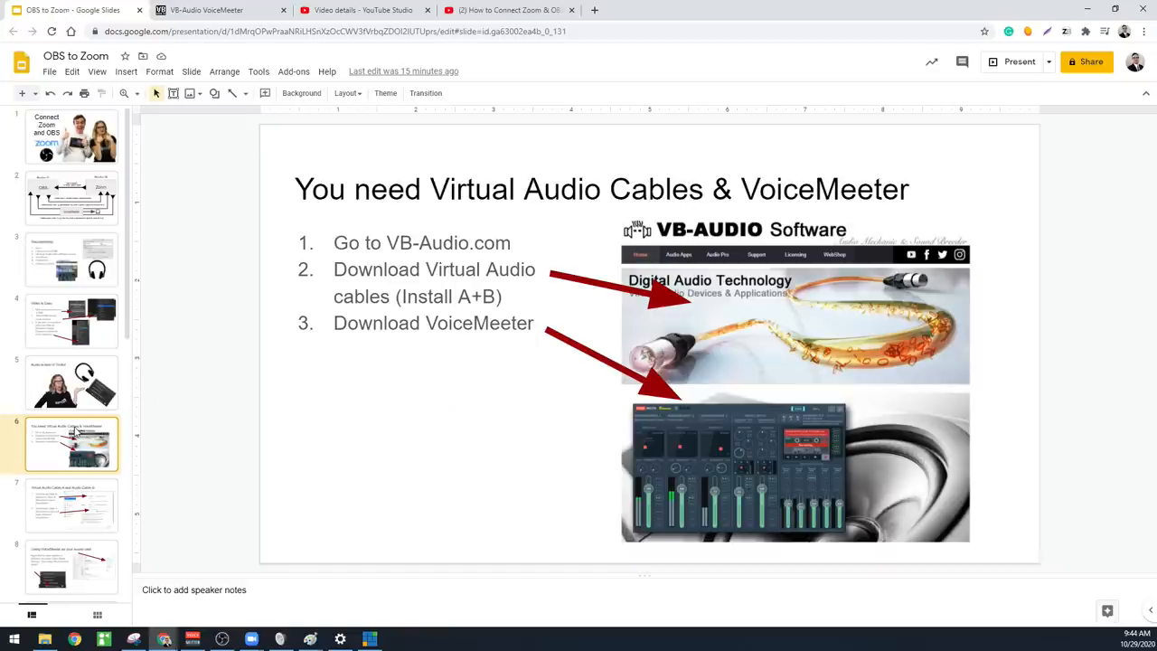
{"action": "left_click", "coordinate": [1020, 62]}
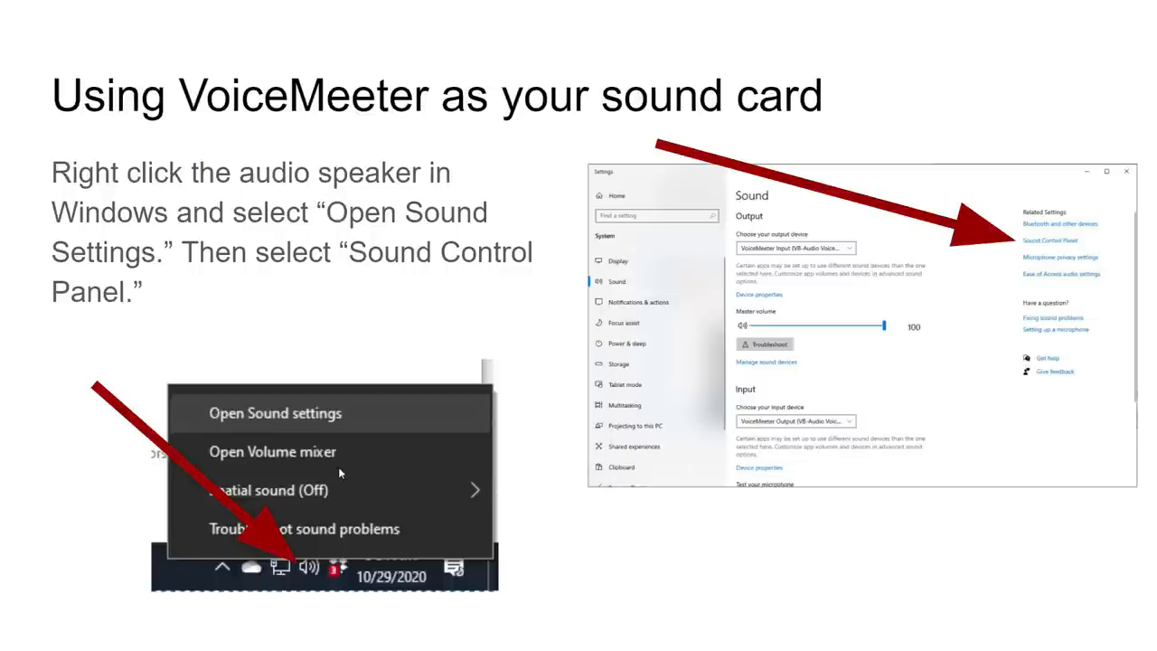
{"action": "mouse_move", "coordinate": [416, 419]}
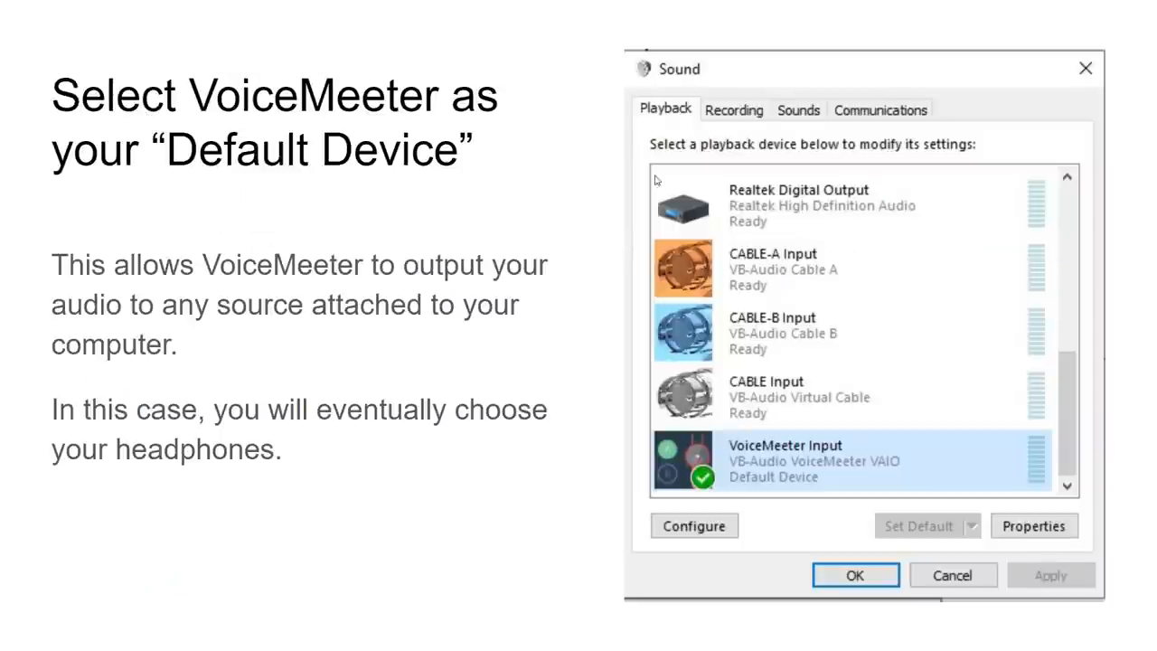
{"action": "mouse_move", "coordinate": [843, 463]}
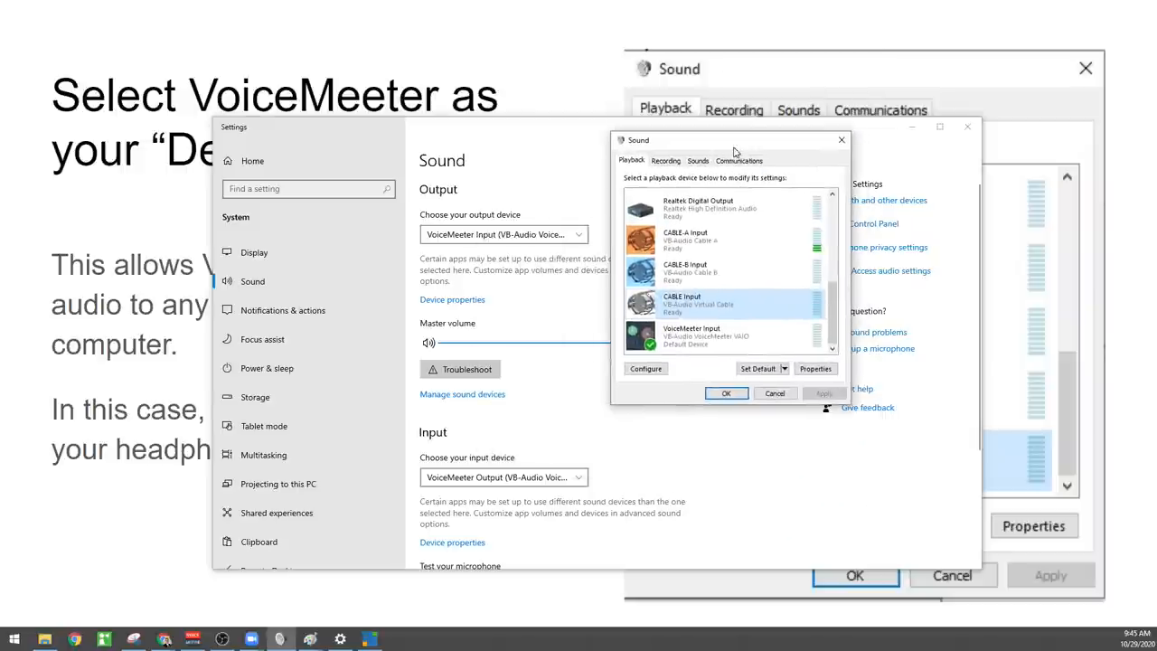
- Show the options for the VoiceMeeter Input playback device, marked Default Device
{"action": "right_click", "coordinate": [709, 304]}
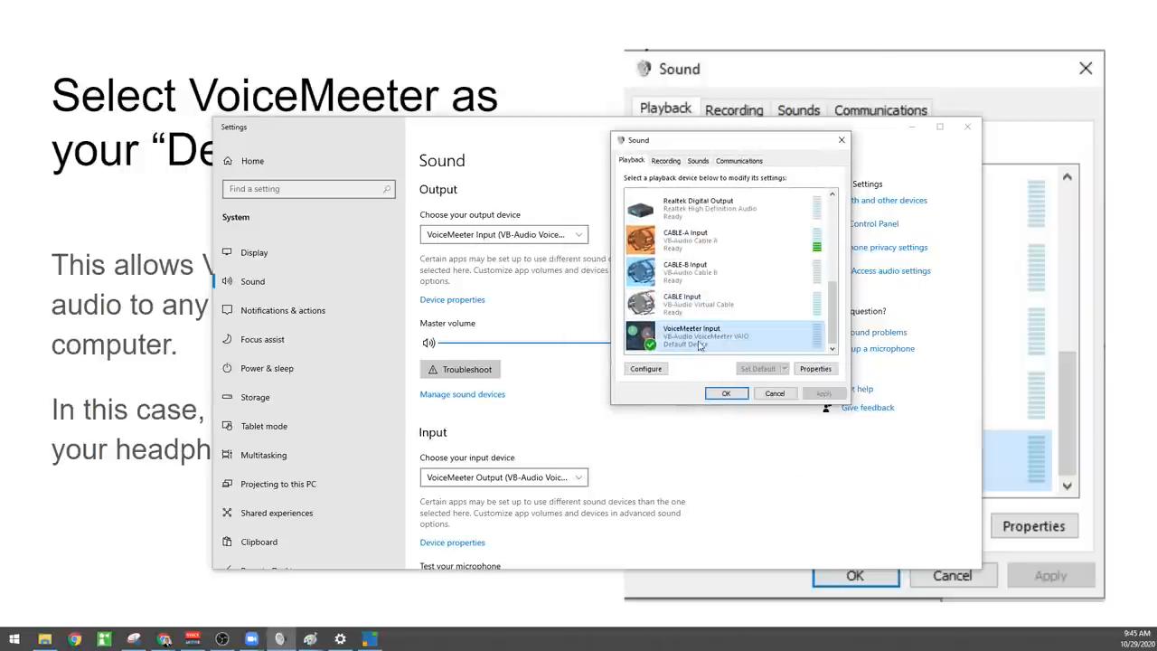
{"action": "right_click", "coordinate": [732, 336]}
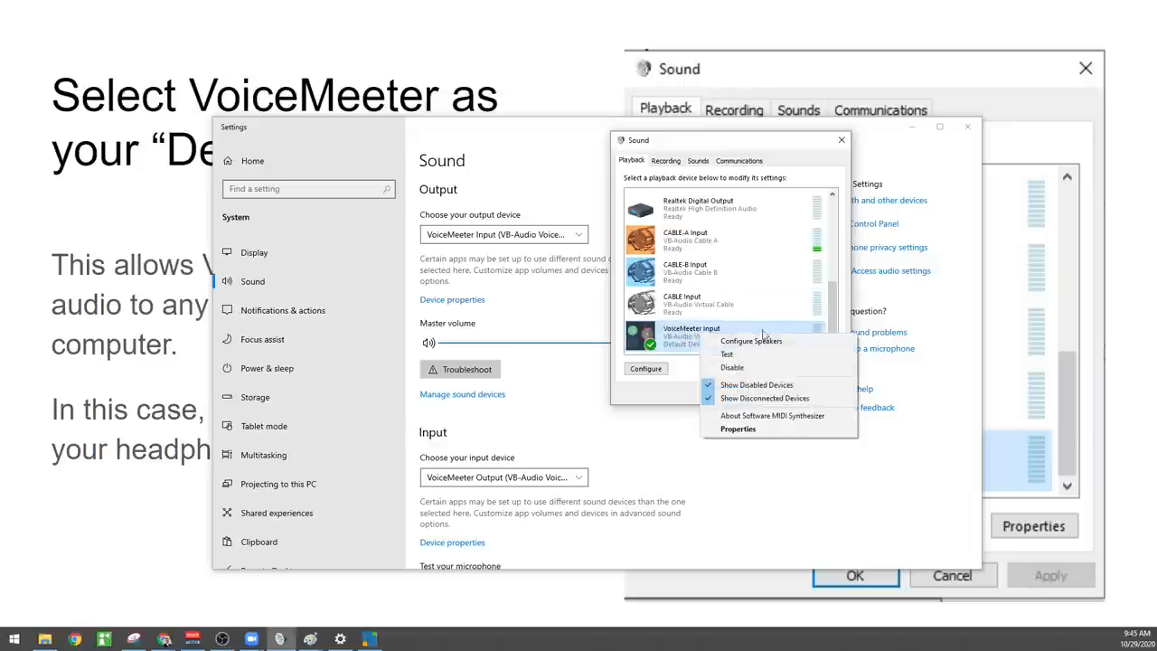
{"action": "mouse_move", "coordinate": [766, 434]}
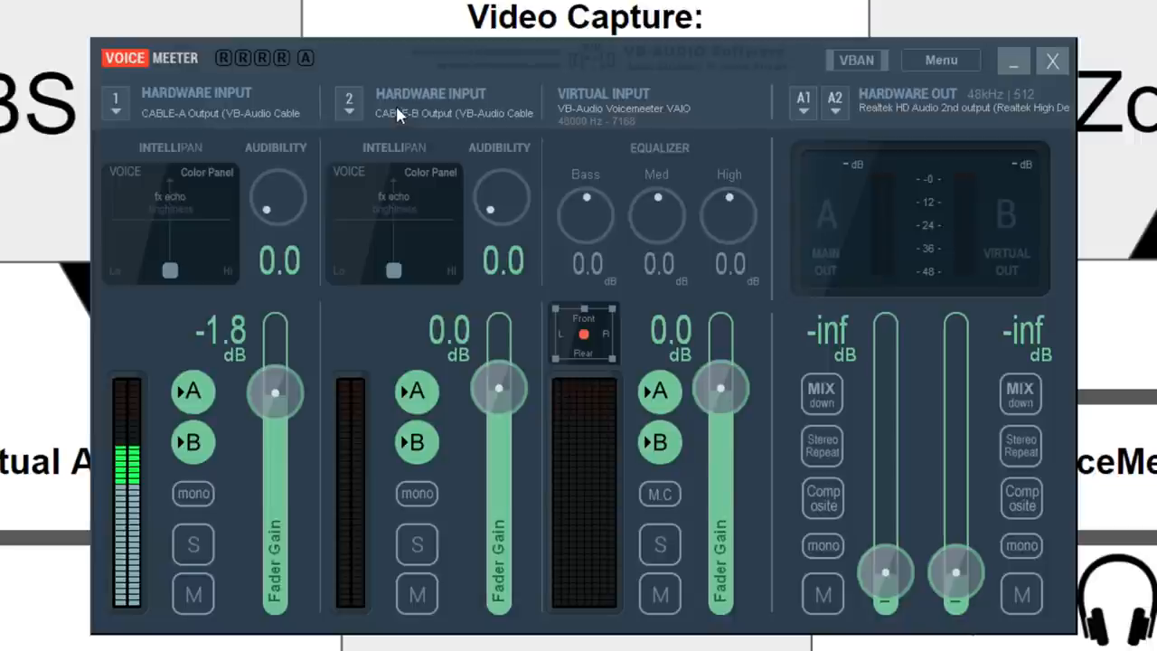
{"action": "mouse_move", "coordinate": [485, 143]}
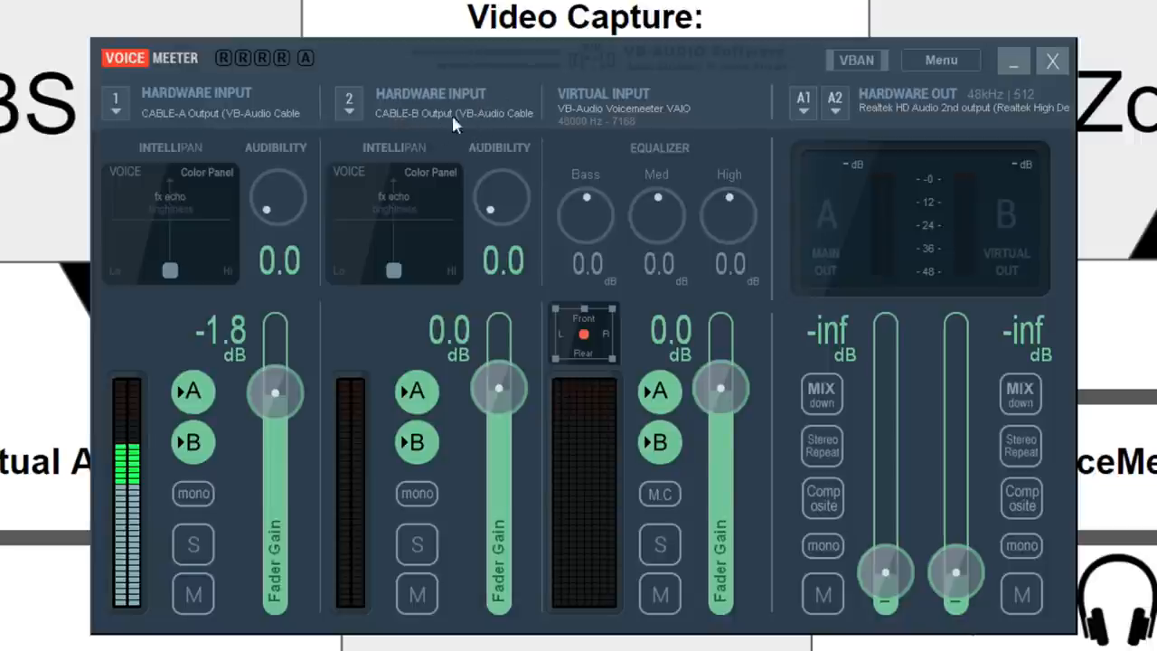
- Demonstrate the VoiceMeeter A output fader by raising and lowering its level
{"action": "left_click_drag", "start_coordinate": [885, 571], "coordinate": [885, 466]}
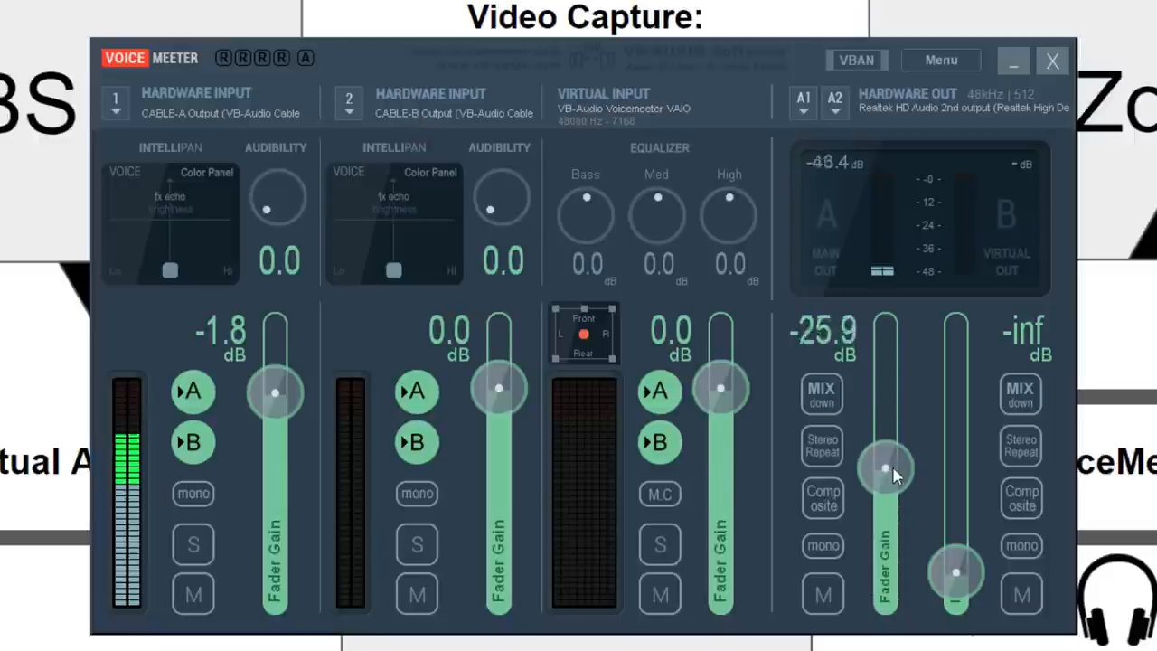
{"action": "left_click_drag", "start_coordinate": [886, 469], "coordinate": [886, 407]}
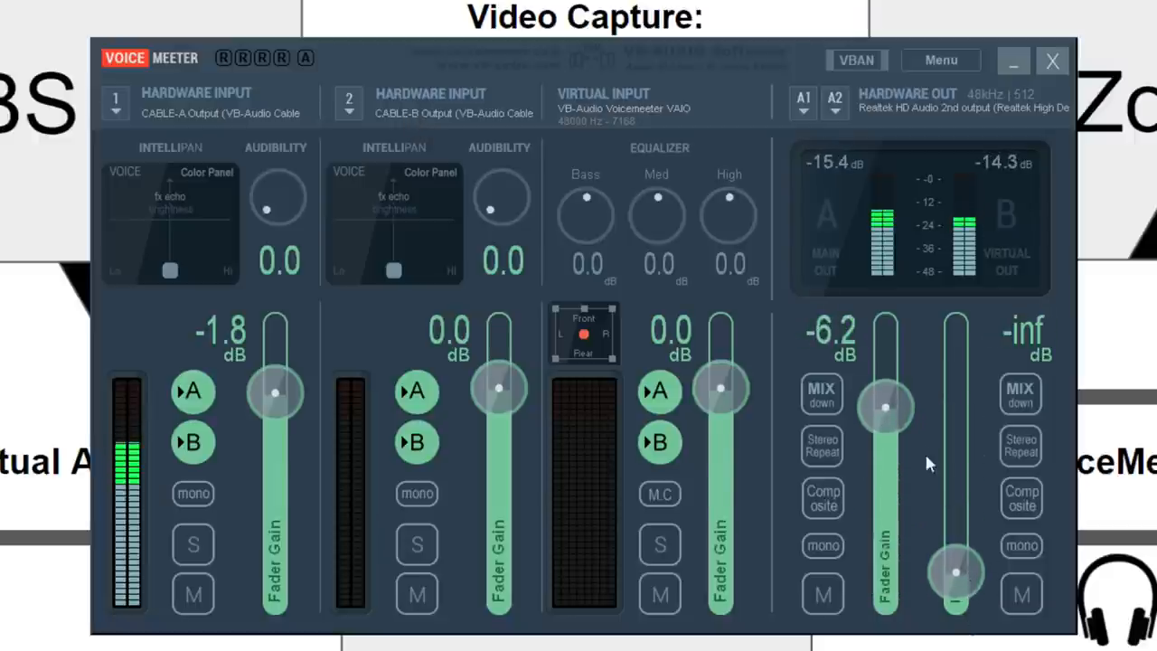
{"action": "left_click_drag", "start_coordinate": [886, 407], "coordinate": [886, 574]}
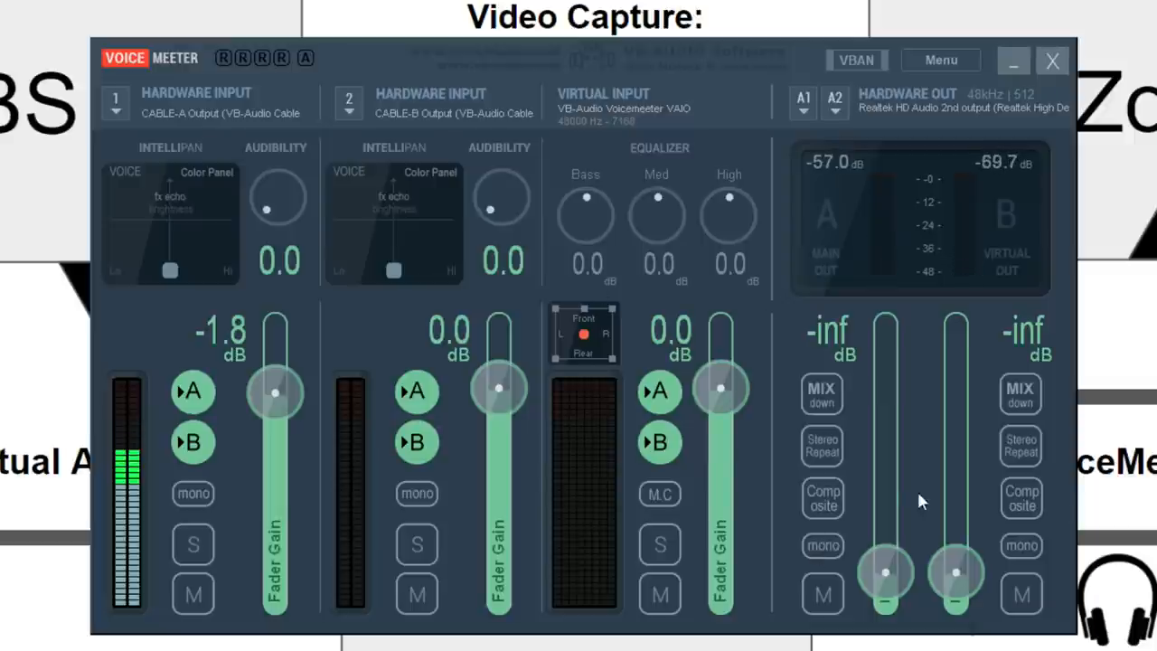
{"action": "left_click_drag", "start_coordinate": [886, 571], "coordinate": [886, 497]}
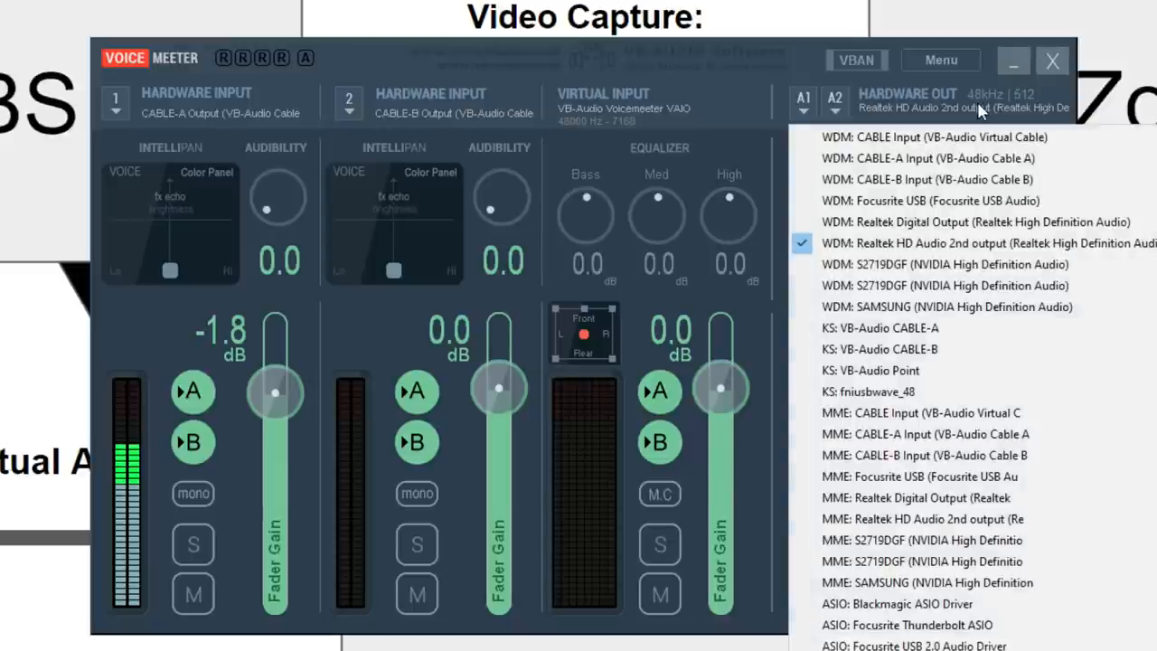
{"action": "mouse_move", "coordinate": [922, 242]}
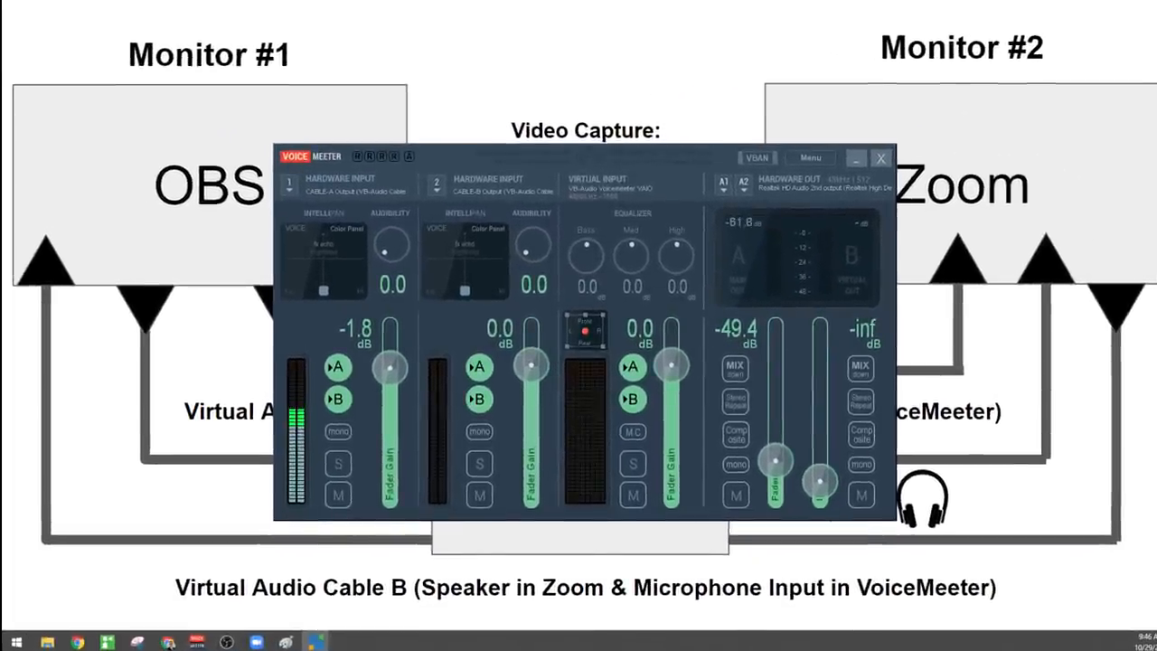
{"action": "left_click_drag", "start_coordinate": [777, 461], "coordinate": [777, 485]}
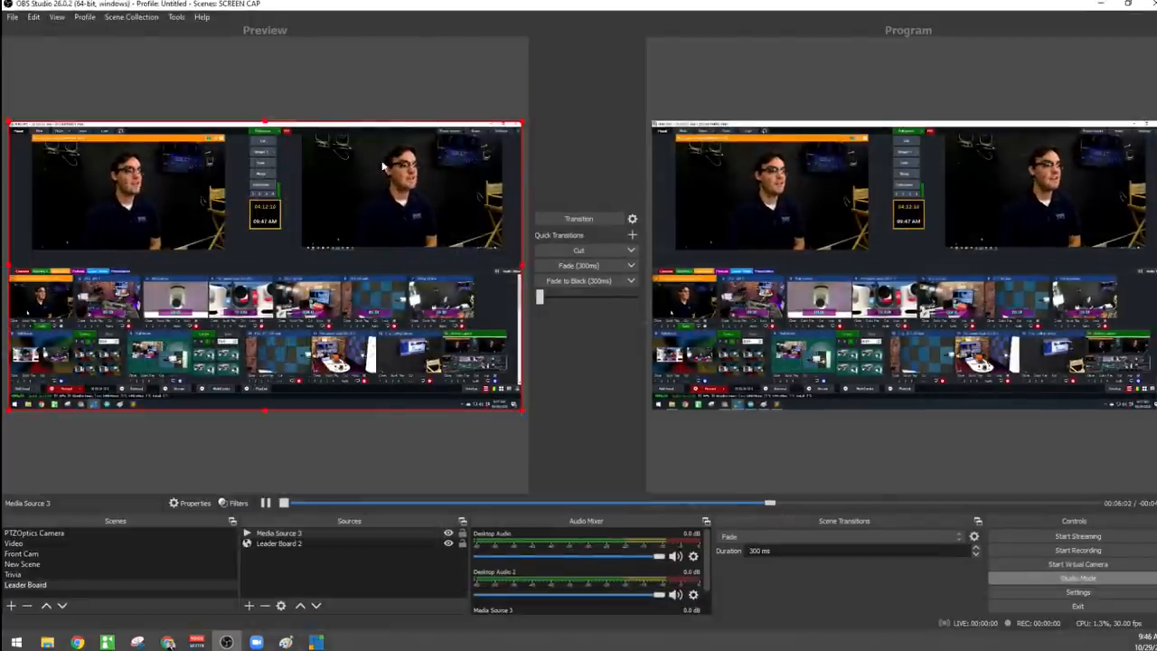
- Show OBS audio settings with CABLE-A Input as the monitoring device
{"action": "left_click", "coordinate": [1078, 592]}
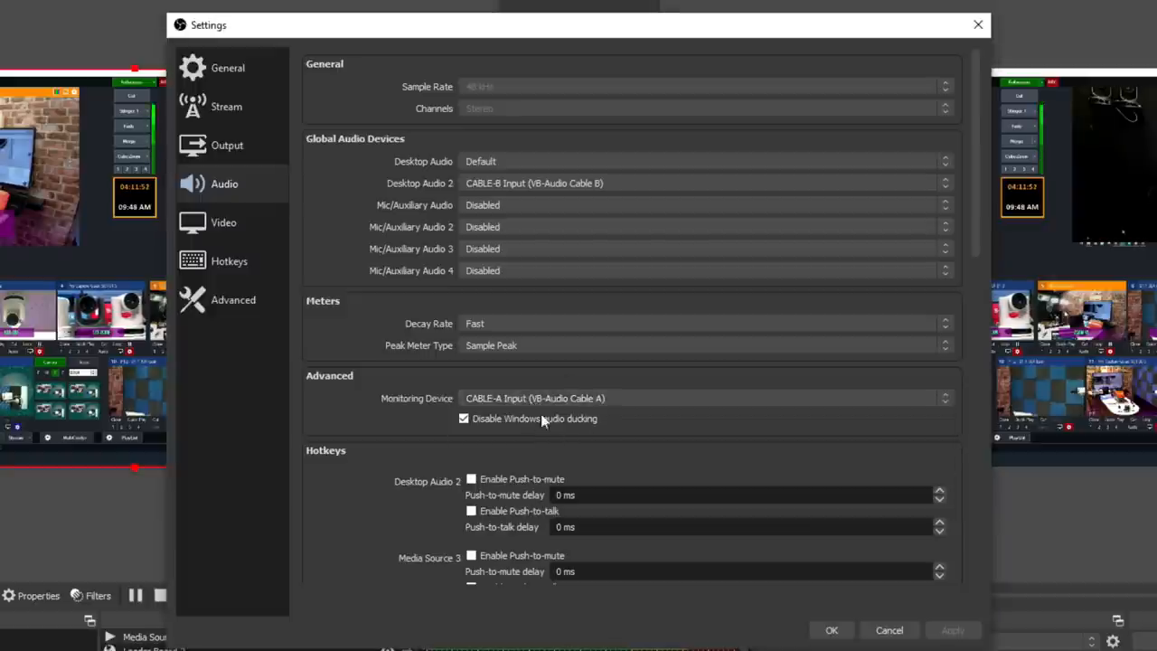
{"action": "mouse_move", "coordinate": [555, 379]}
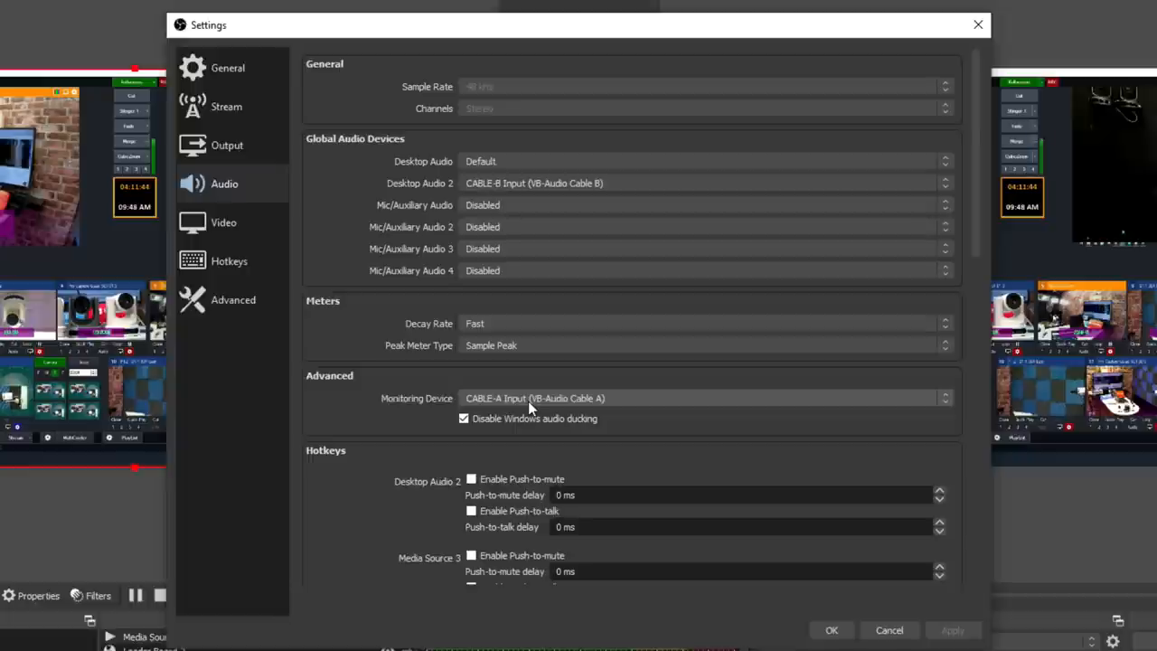
{"action": "mouse_move", "coordinate": [640, 380]}
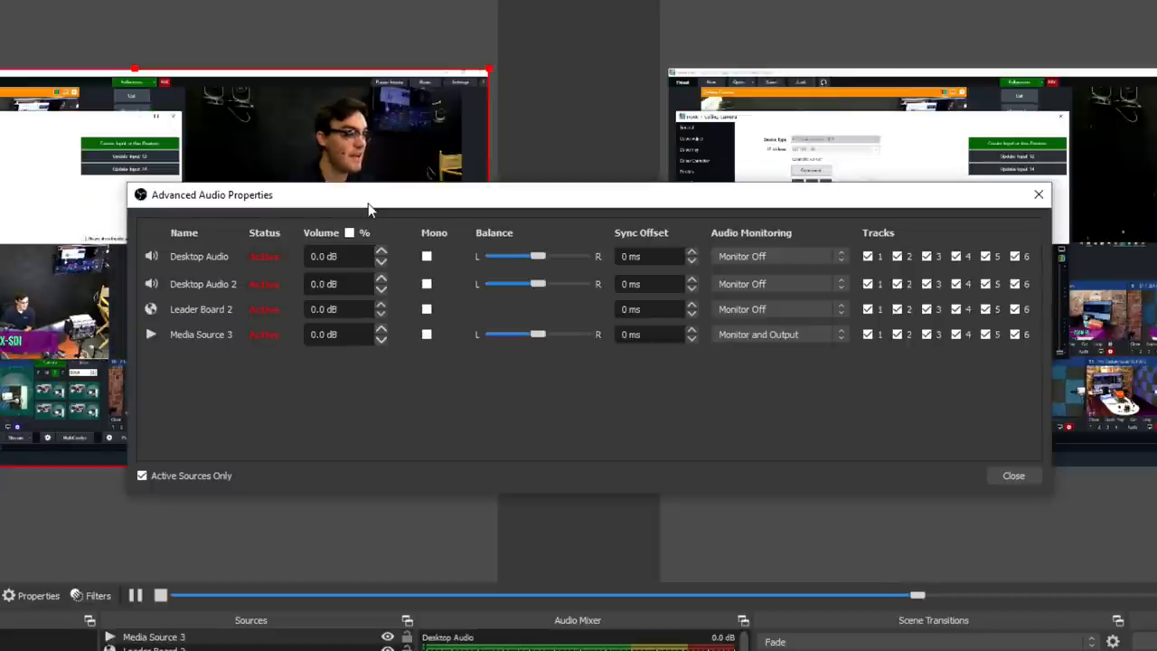
{"action": "mouse_move", "coordinate": [805, 419]}
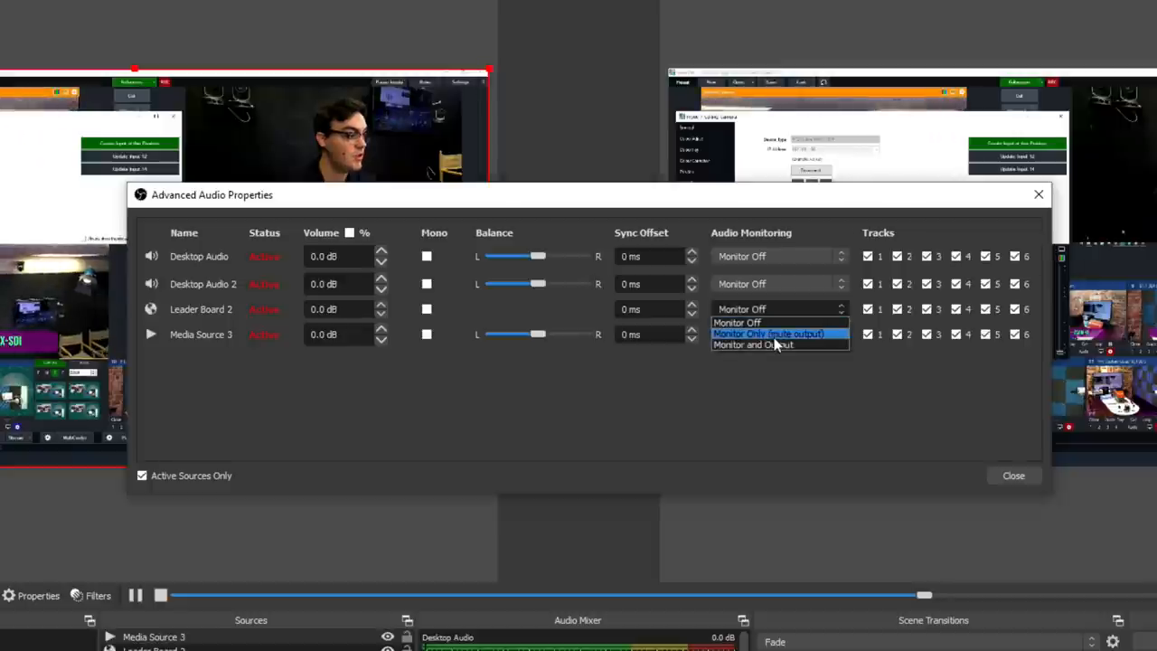
- Set Leader Board 2's audio monitoring to Monitor and Output
{"action": "left_click", "coordinate": [752, 343]}
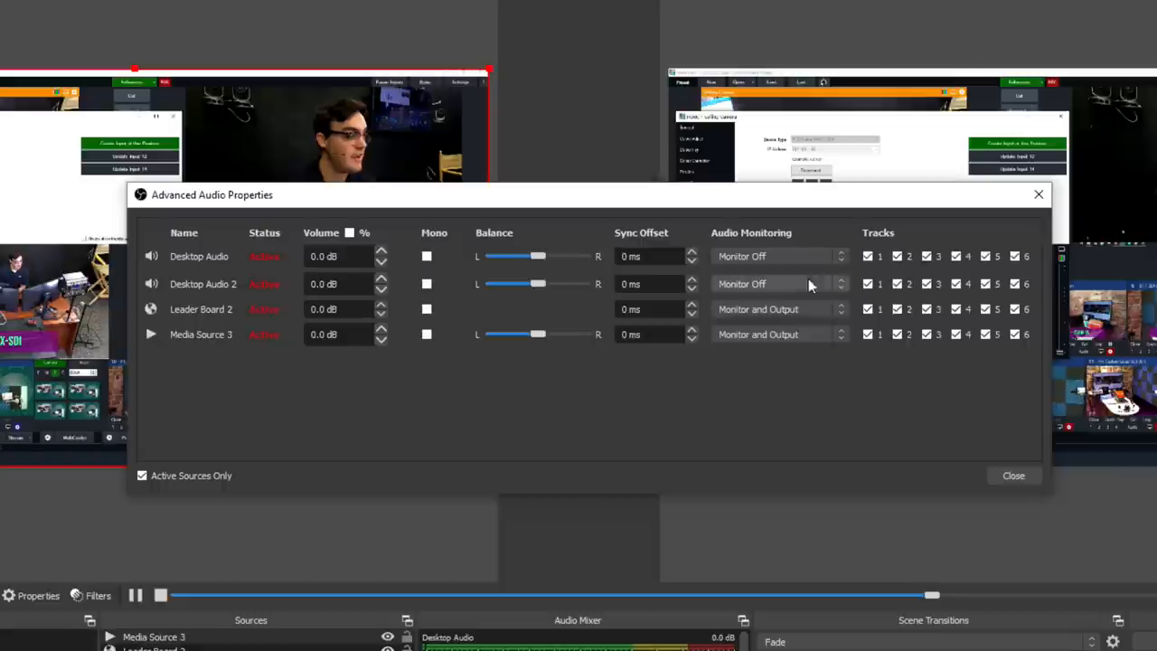
{"action": "mouse_move", "coordinate": [774, 382]}
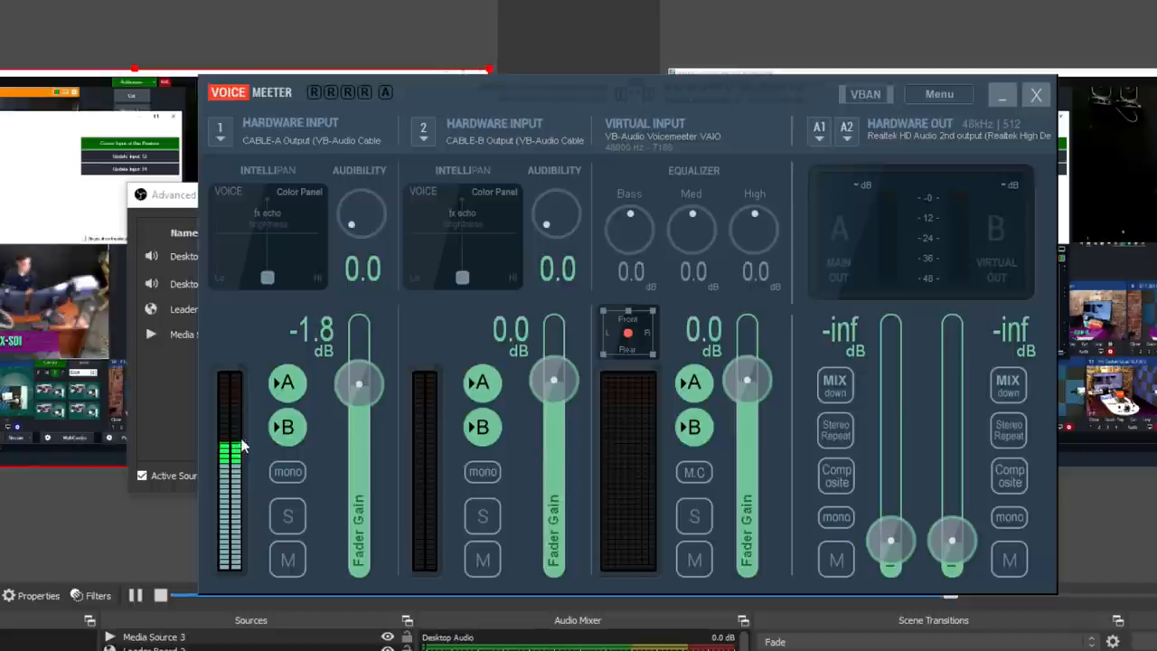
{"action": "mouse_move", "coordinate": [317, 412]}
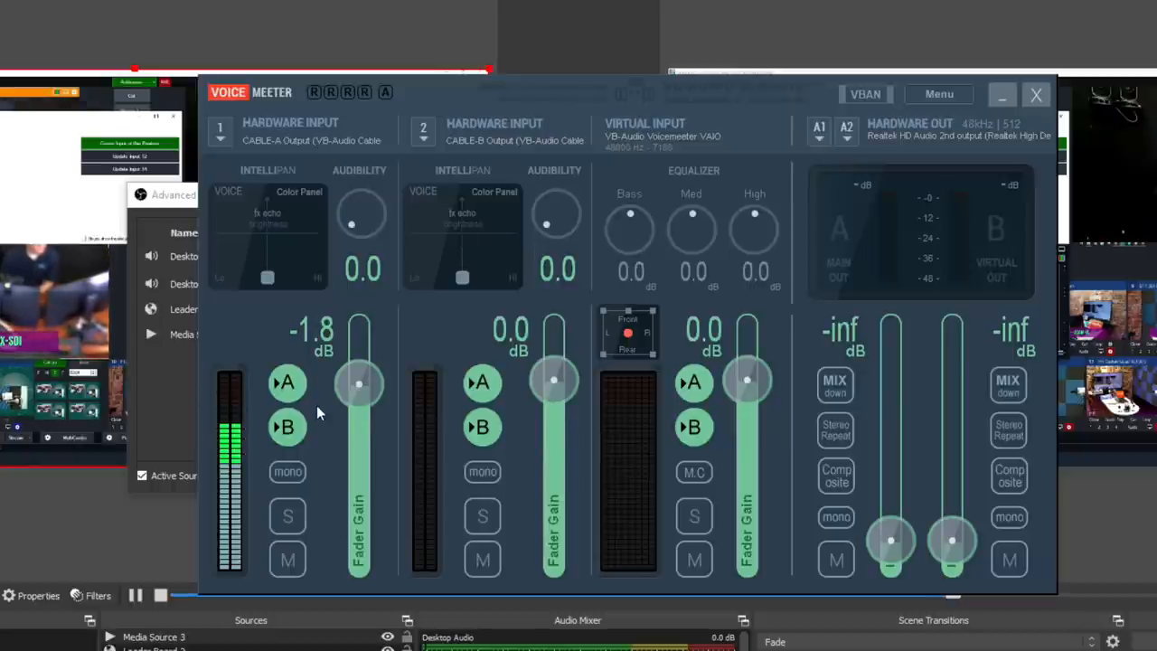
{"action": "mouse_move", "coordinate": [275, 235]}
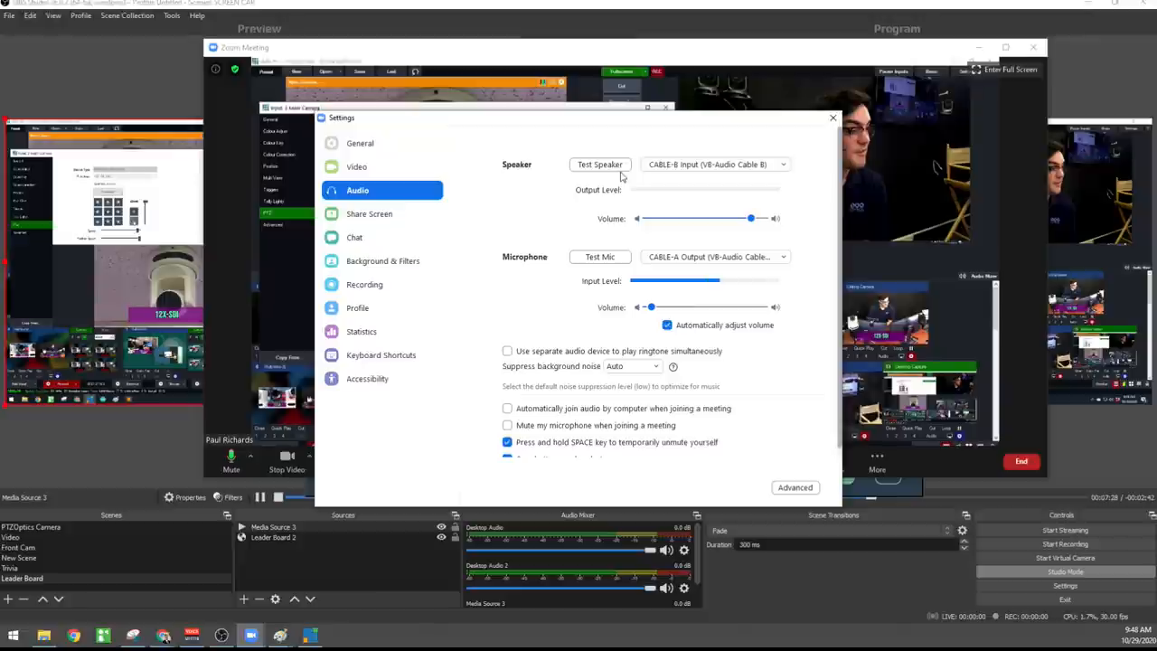
- Play Zoom's speaker test twice through CABLE-B Input, watching VoiceMeeter levels, then stop it
{"action": "left_click", "coordinate": [600, 163]}
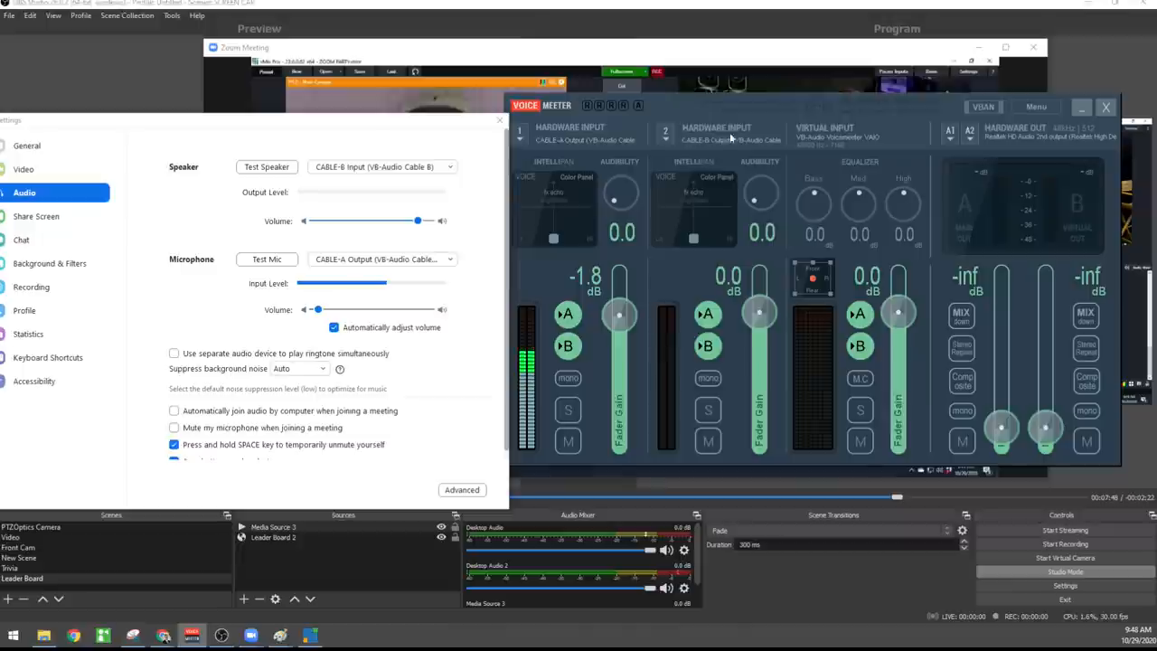
{"action": "left_click", "coordinate": [266, 167]}
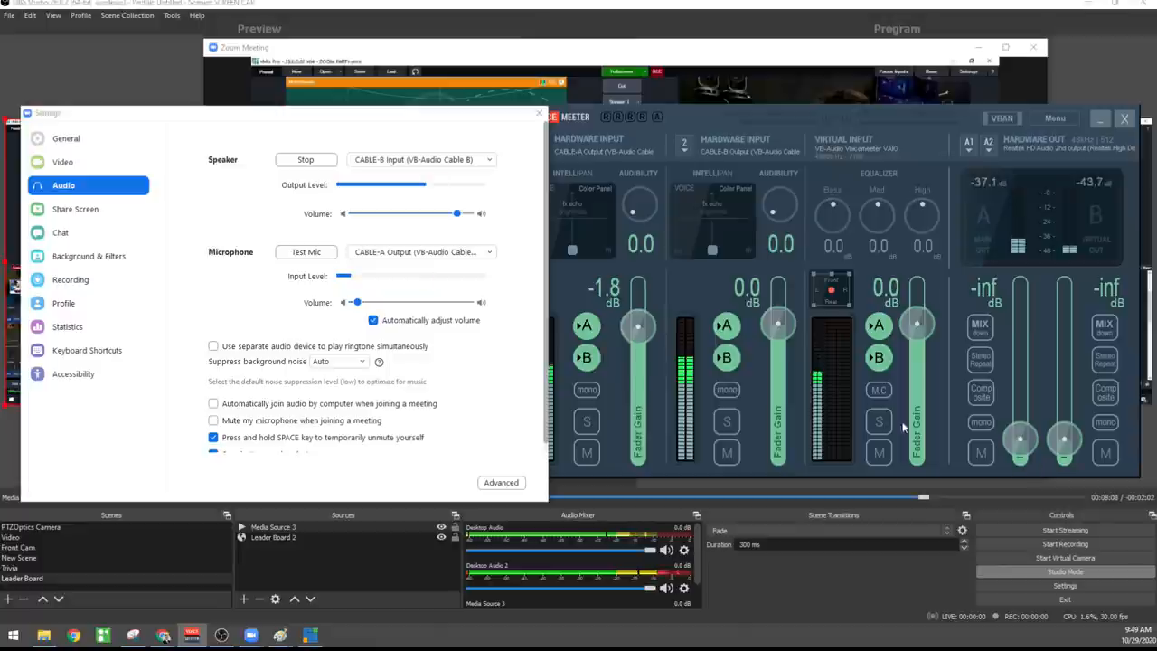
{"action": "left_click", "coordinate": [305, 159]}
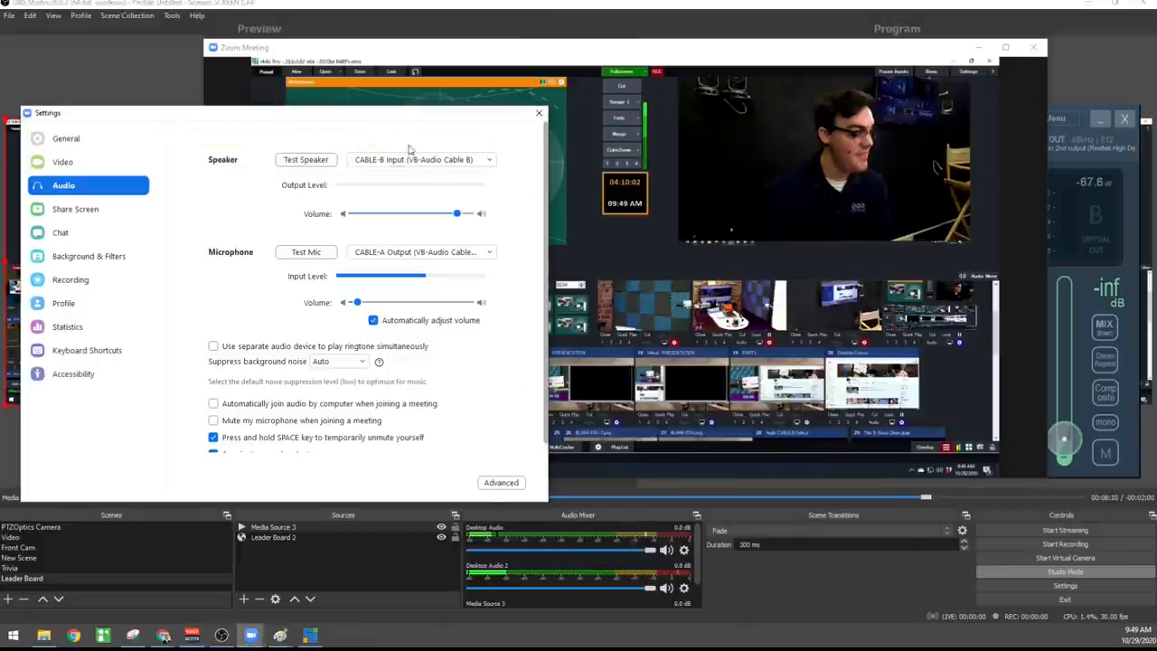
{"action": "left_click", "coordinate": [539, 112]}
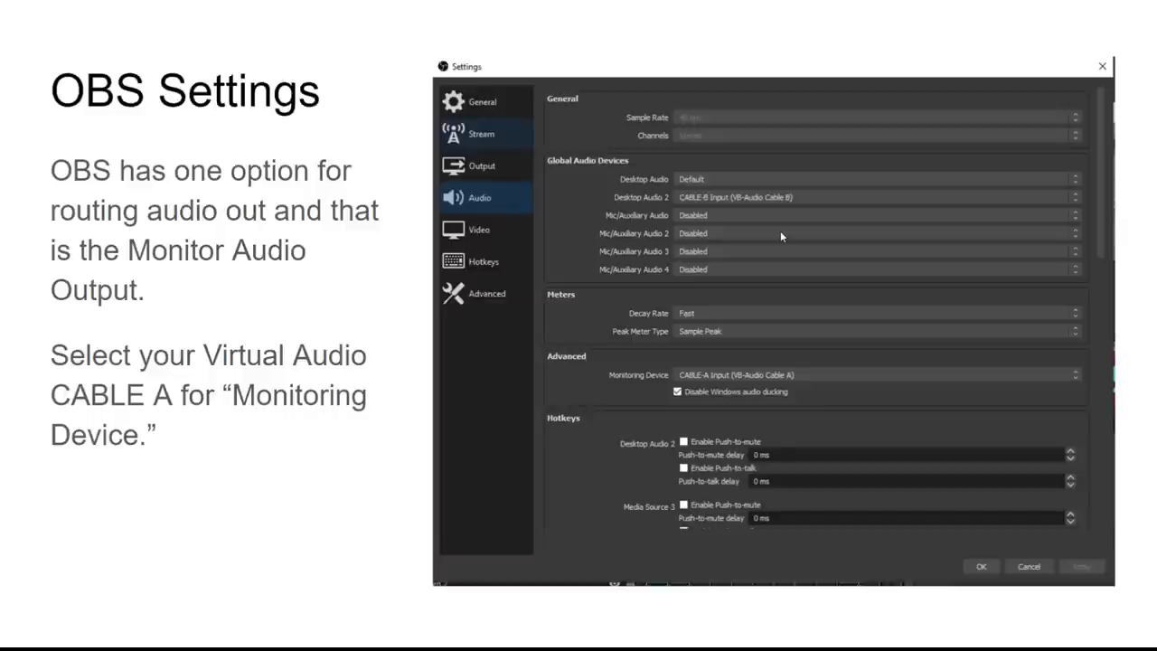
{"action": "mouse_move", "coordinate": [795, 239]}
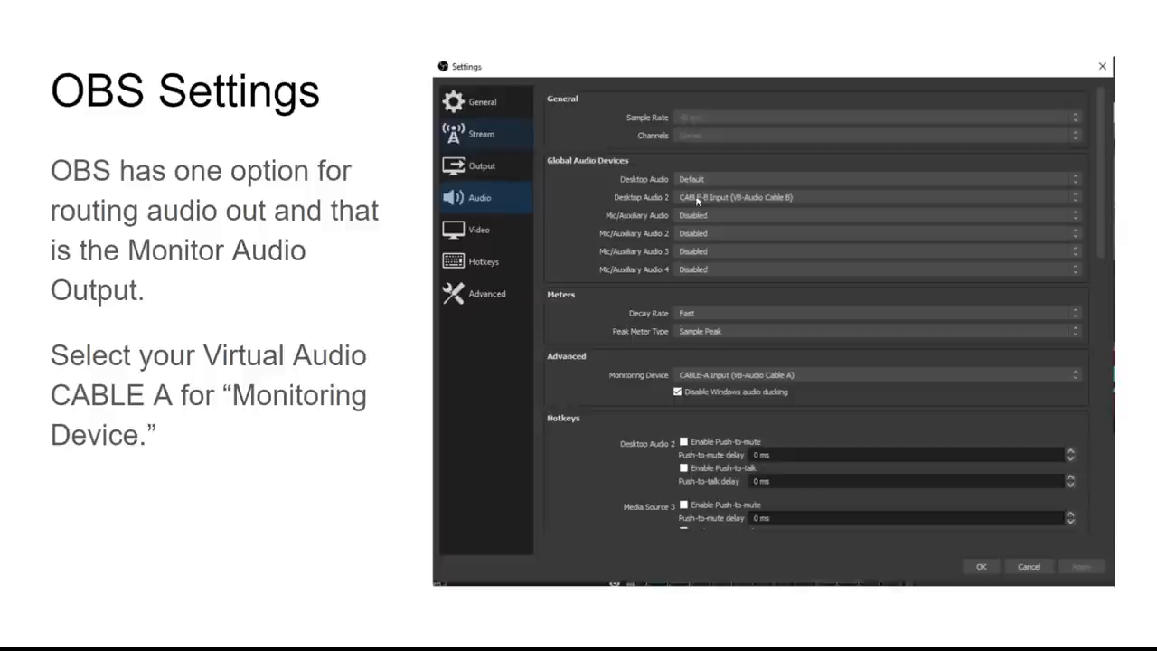
{"action": "mouse_move", "coordinate": [604, 170]}
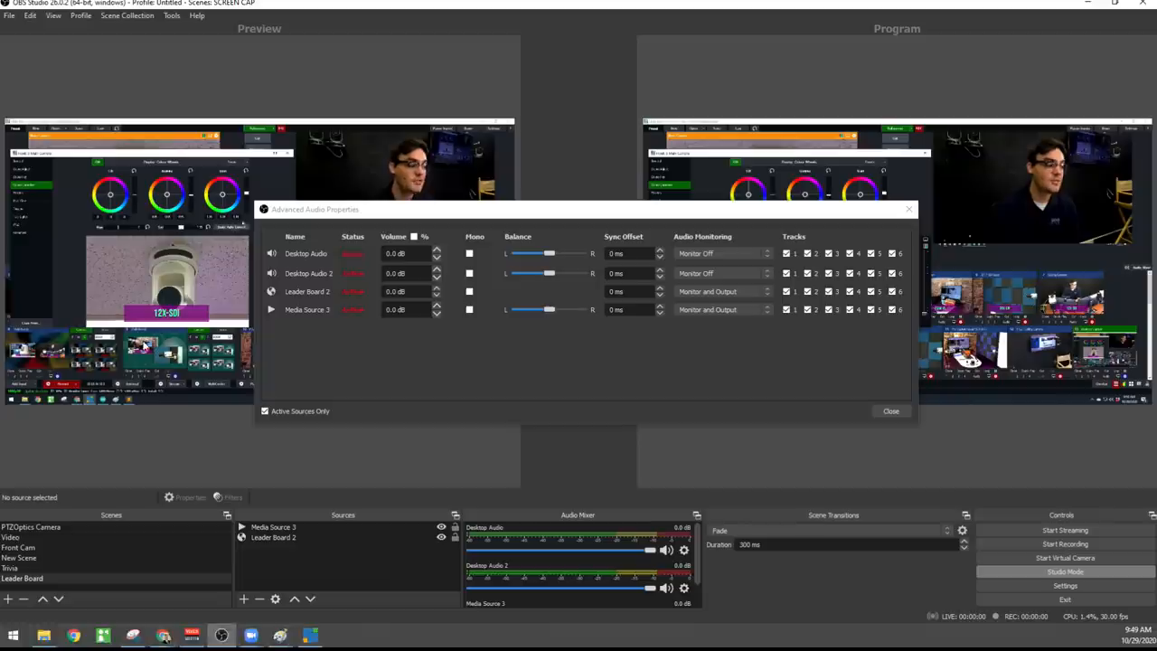
- Close OBS Advanced Audio Properties and go to File > Settings
{"action": "left_click", "coordinate": [889, 412]}
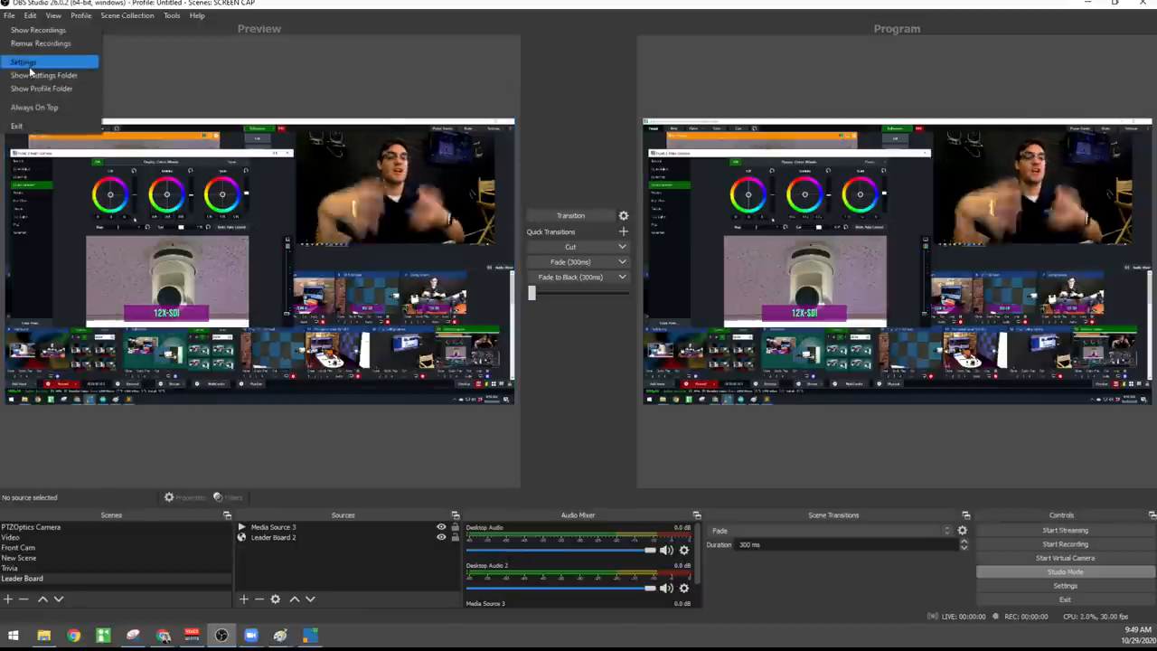
{"action": "left_click", "coordinate": [22, 61]}
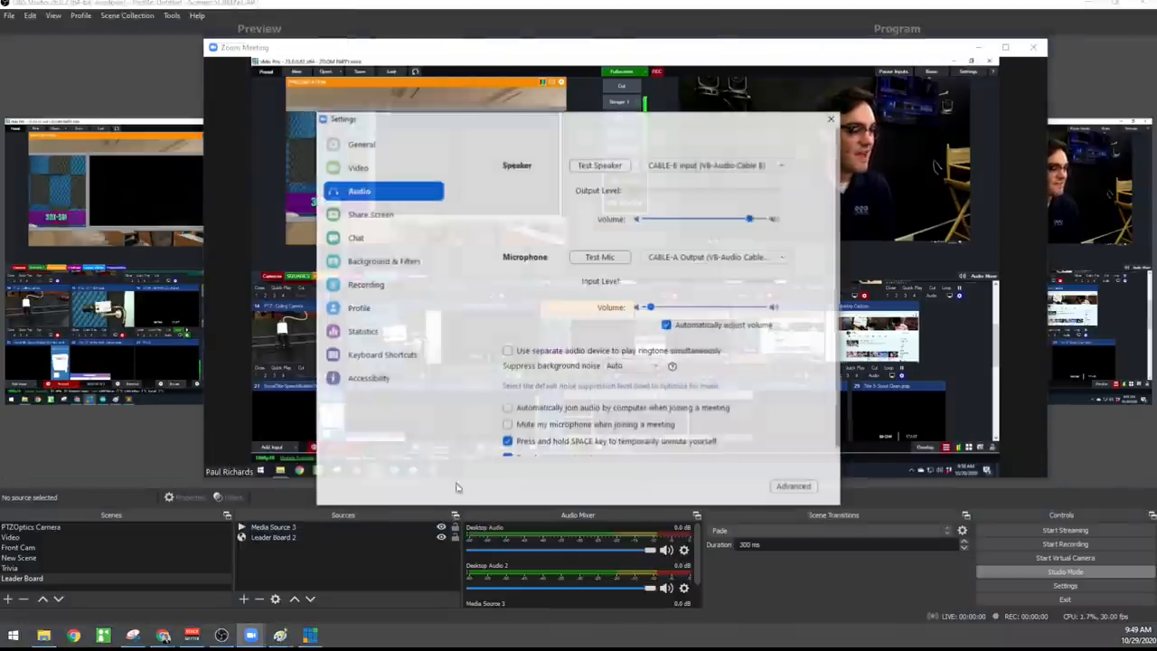
- Start and stop Zoom's speaker test on CABLE-B Input twice to confirm sound comes through
{"action": "left_click", "coordinate": [600, 165]}
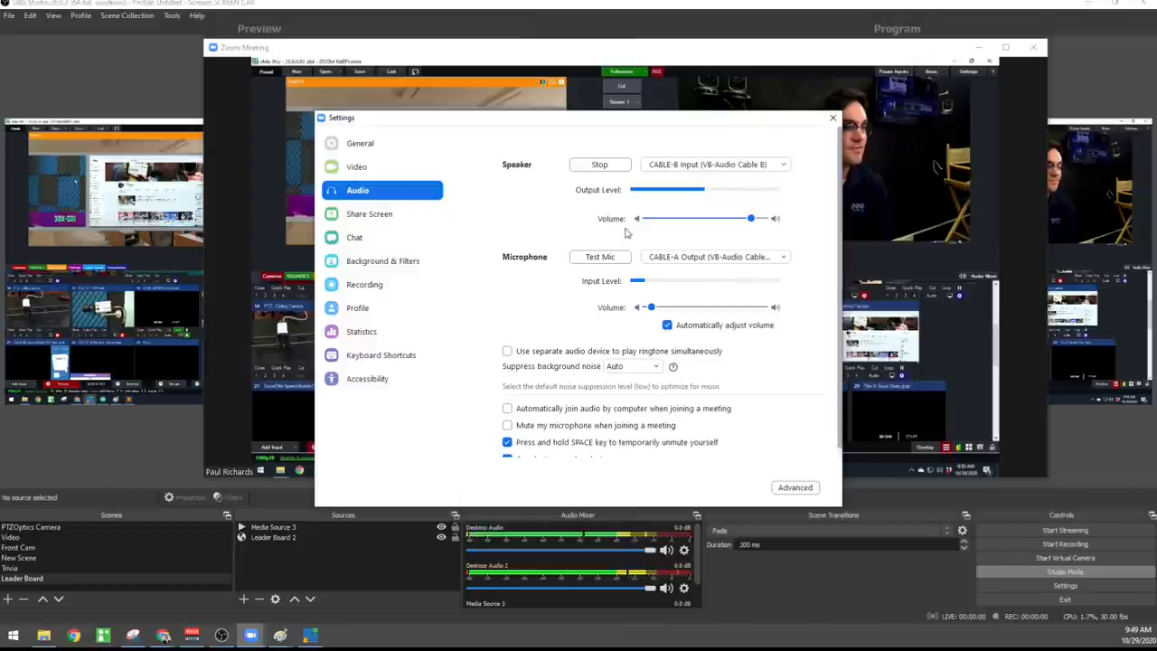
{"action": "left_click", "coordinate": [600, 163]}
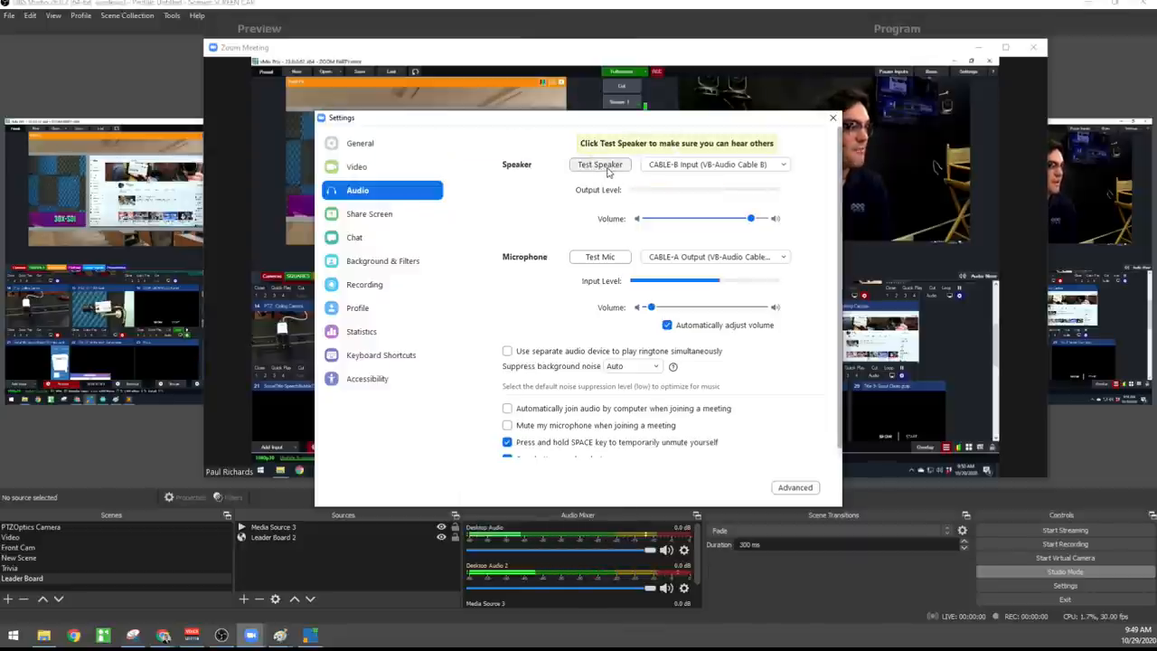
{"action": "left_click", "coordinate": [600, 162]}
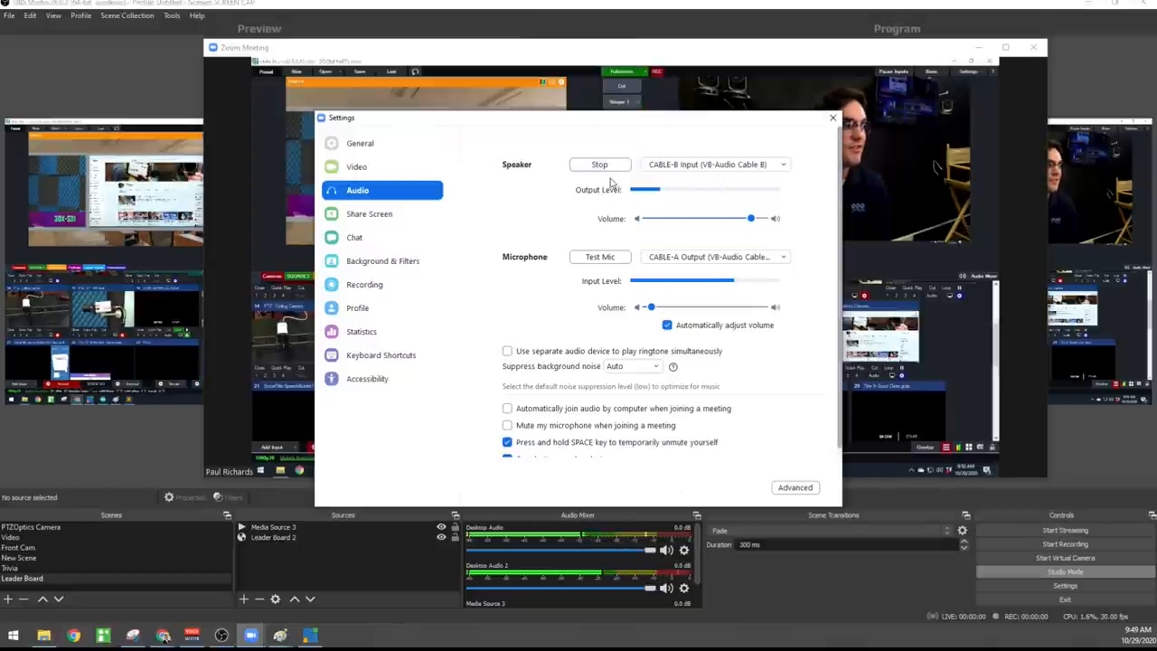
{"action": "left_click", "coordinate": [600, 162]}
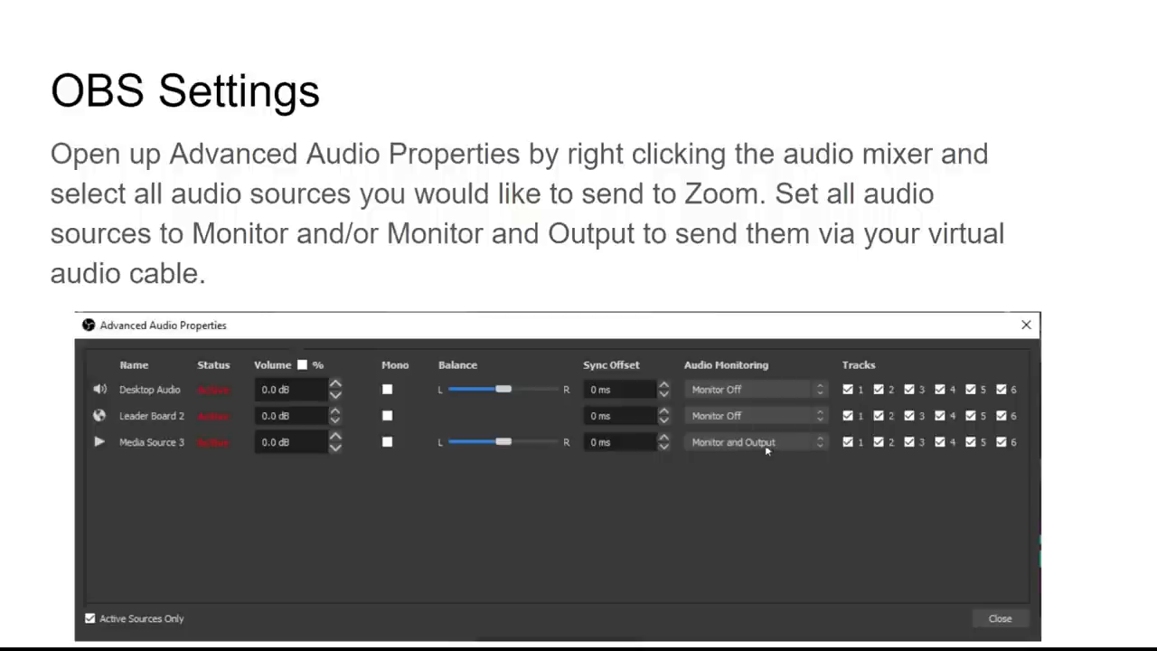
{"action": "mouse_move", "coordinate": [818, 430]}
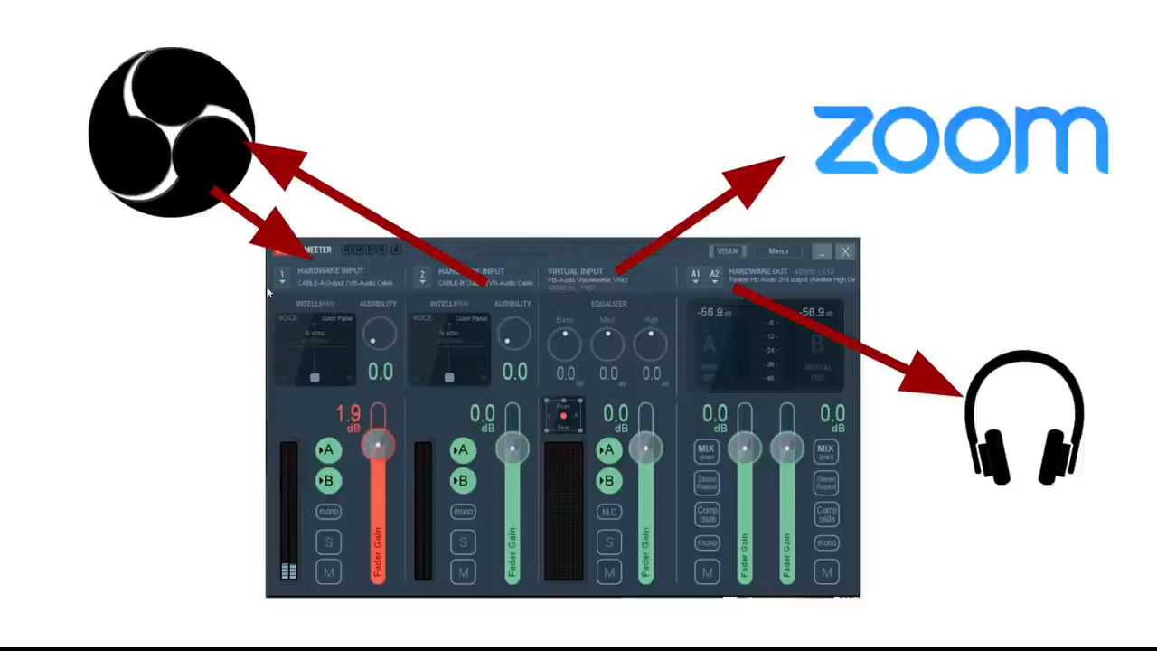
{"action": "mouse_move", "coordinate": [210, 184]}
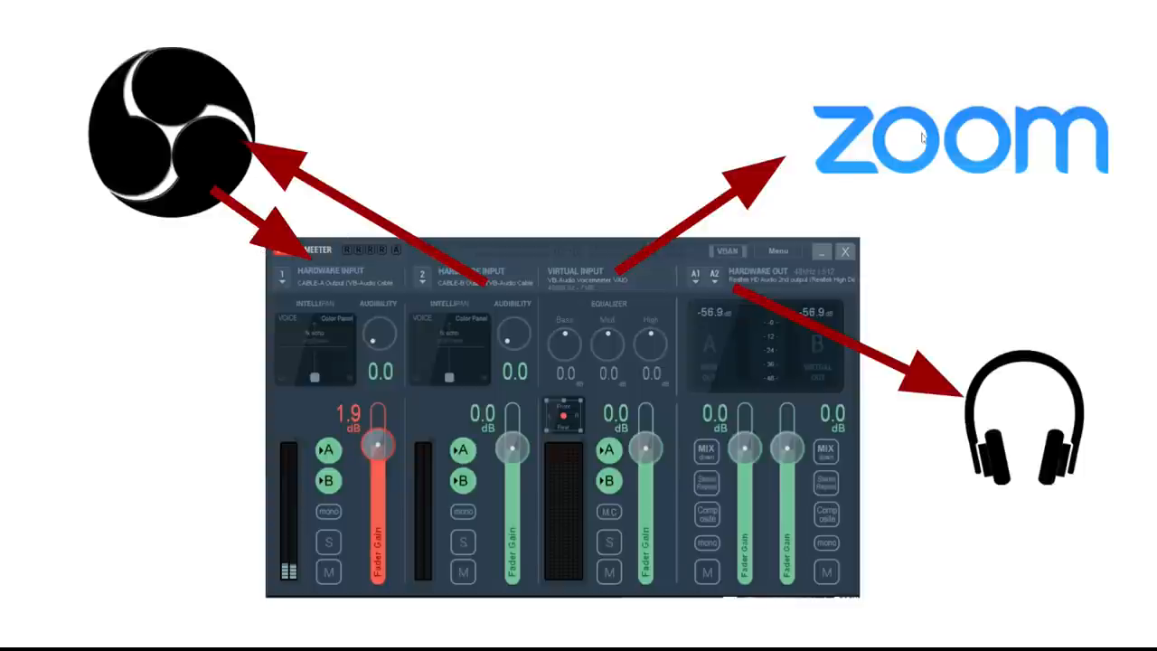
{"action": "mouse_move", "coordinate": [262, 239]}
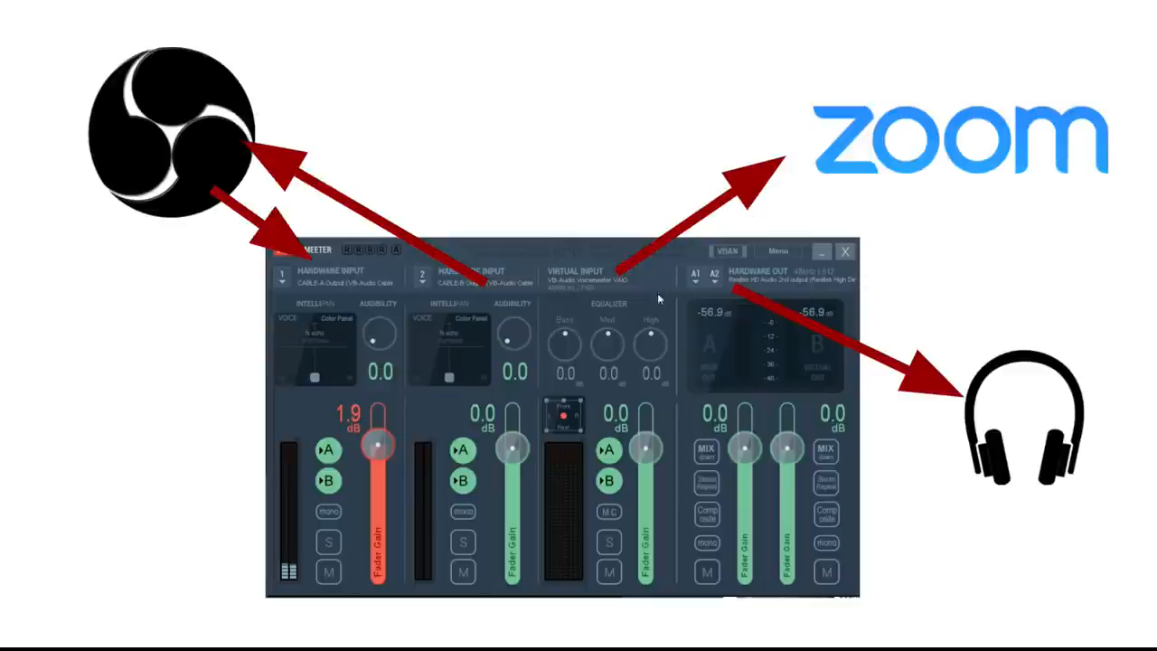
{"action": "mouse_move", "coordinate": [961, 371]}
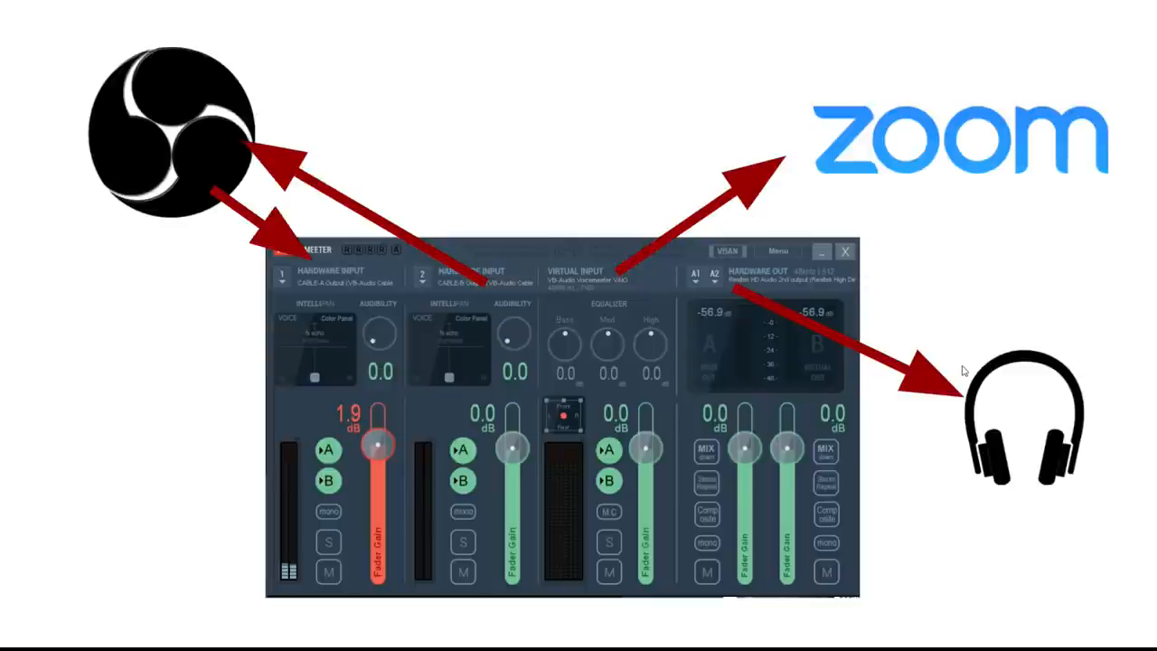
- Advance from the VoiceMeeter routing diagram to the "Bring the Zoom Audio into OBS" slide
{"action": "key", "text": "Right"}
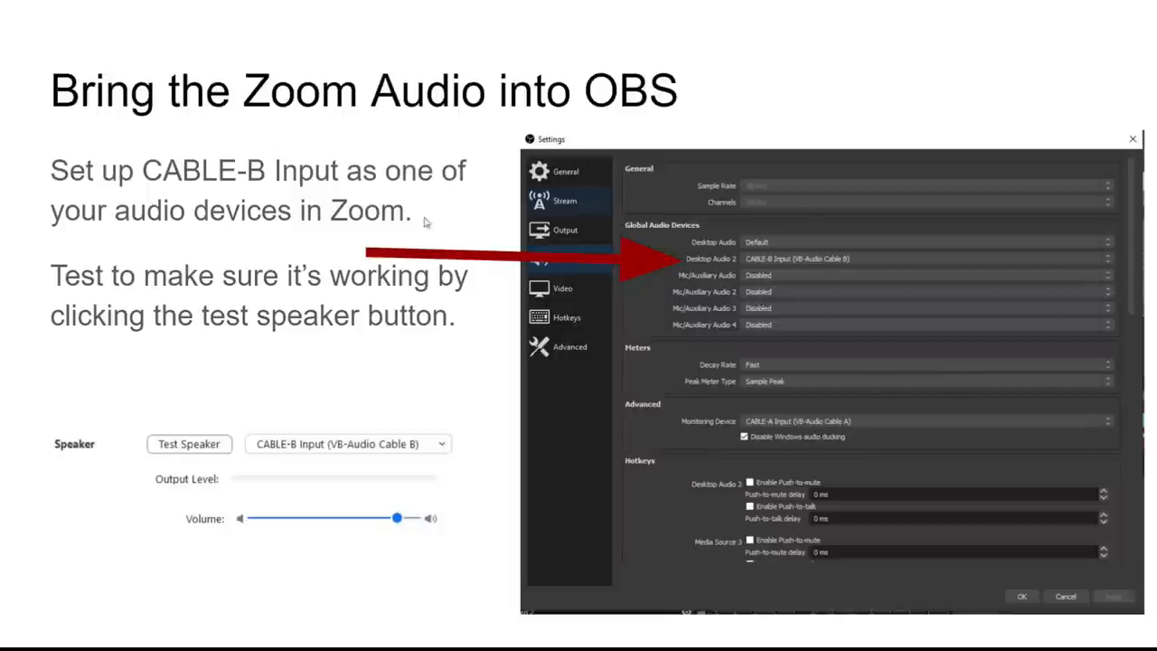
{"action": "mouse_move", "coordinate": [210, 376]}
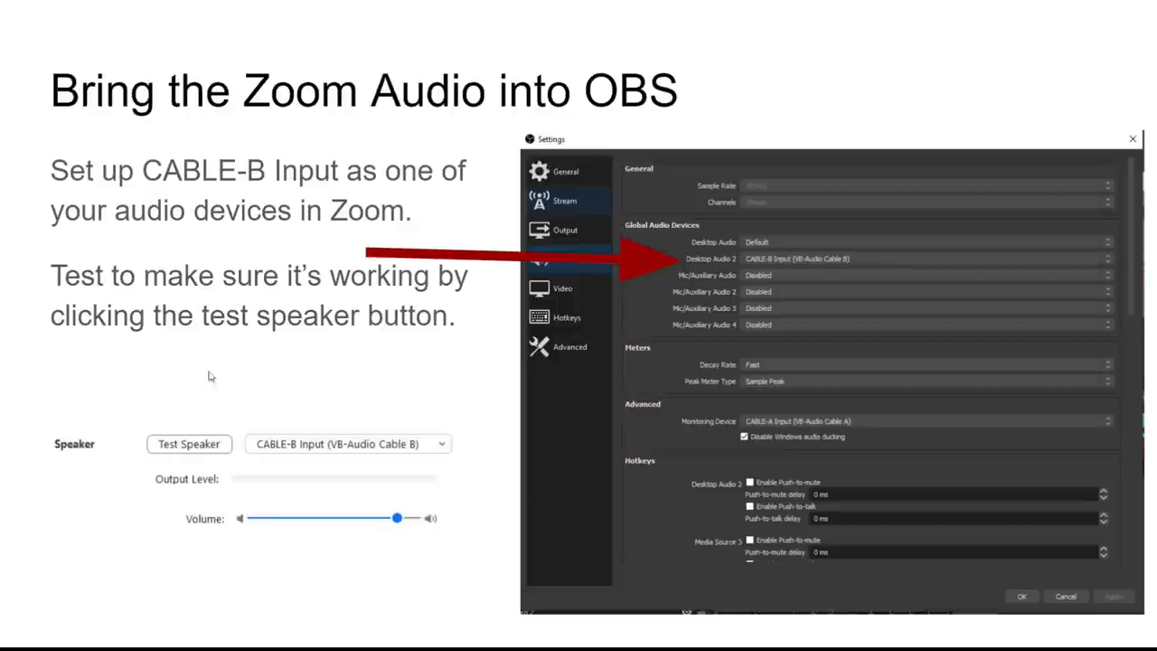